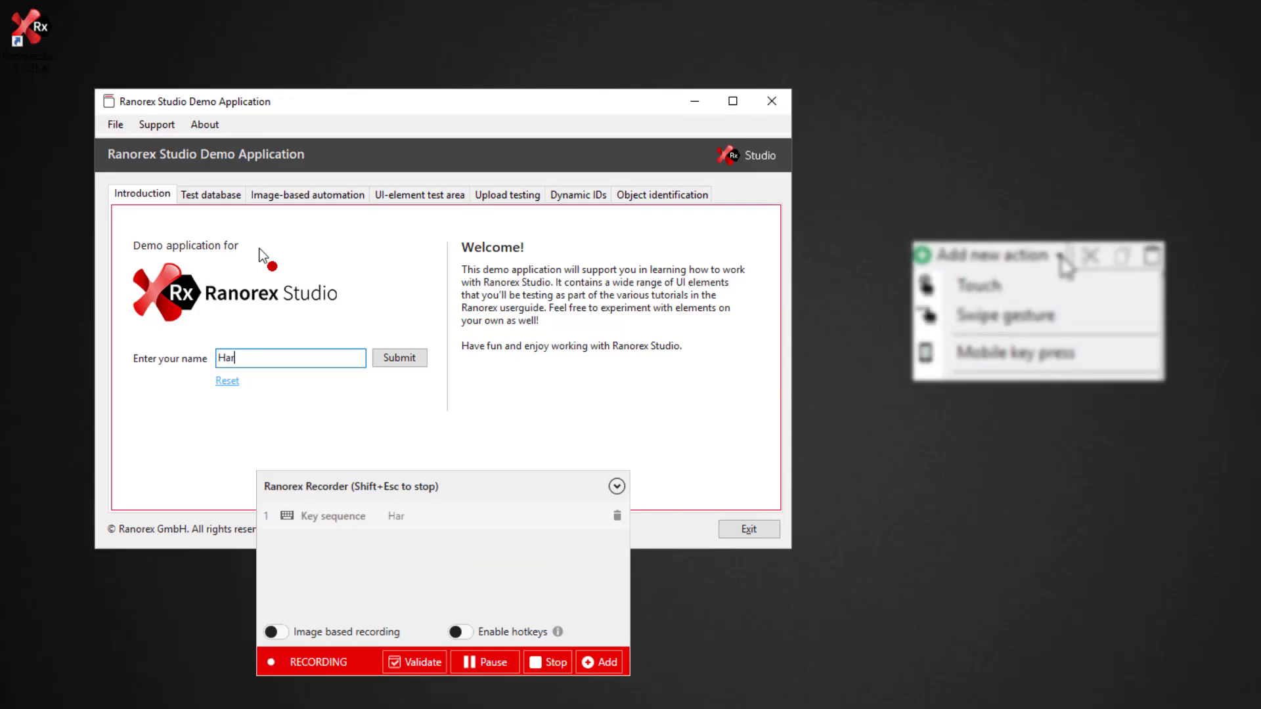
Record entering Harry, submitting it, and validating the welcome text in the demo app
text(ry)
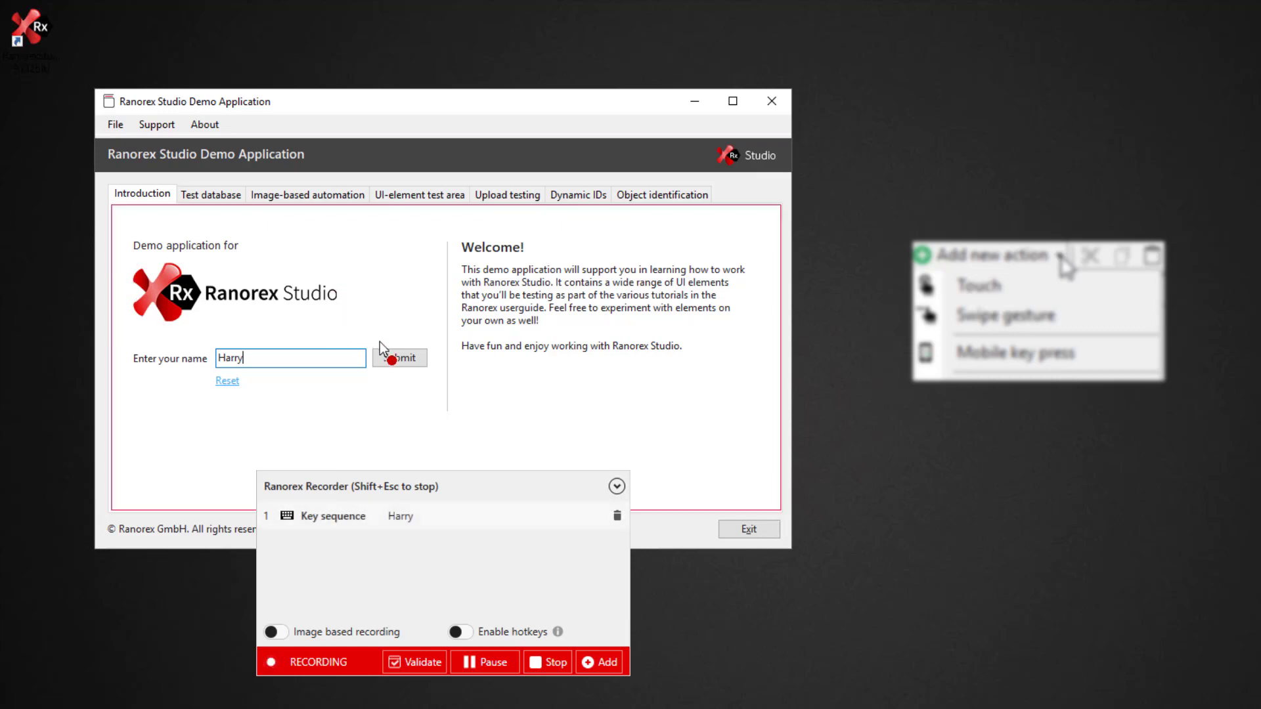
click(400, 358)
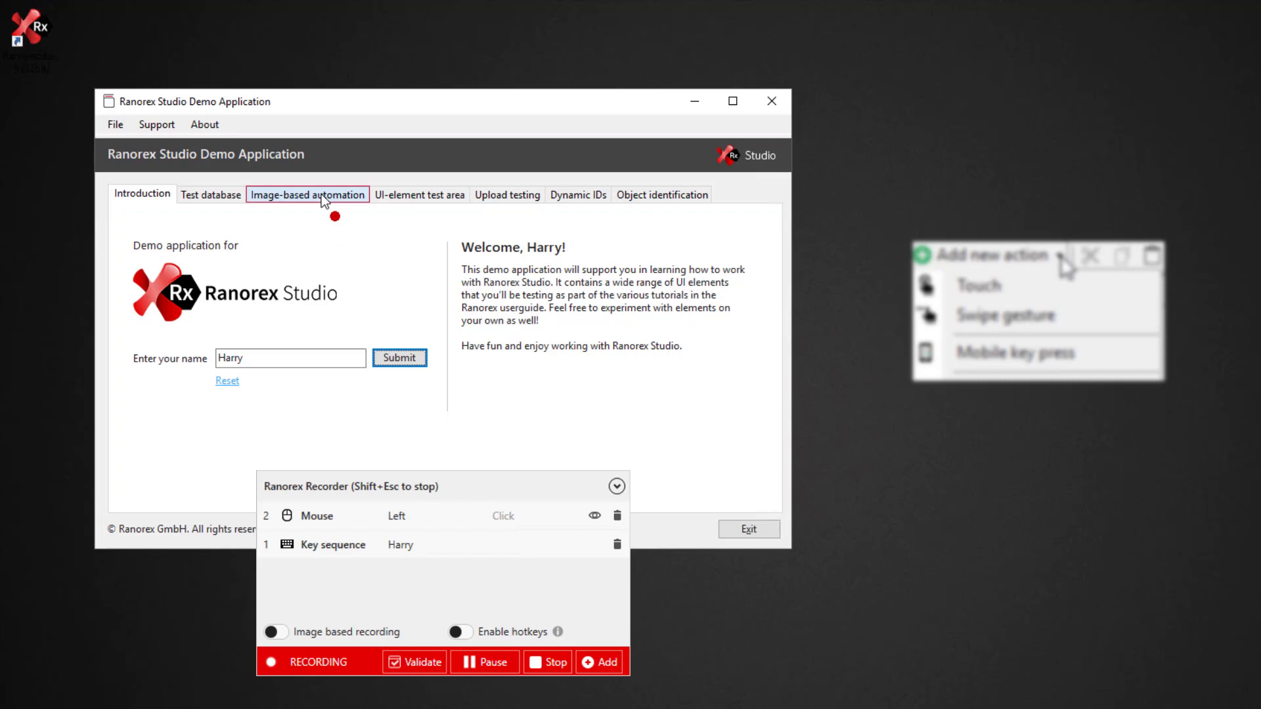
click(308, 194)
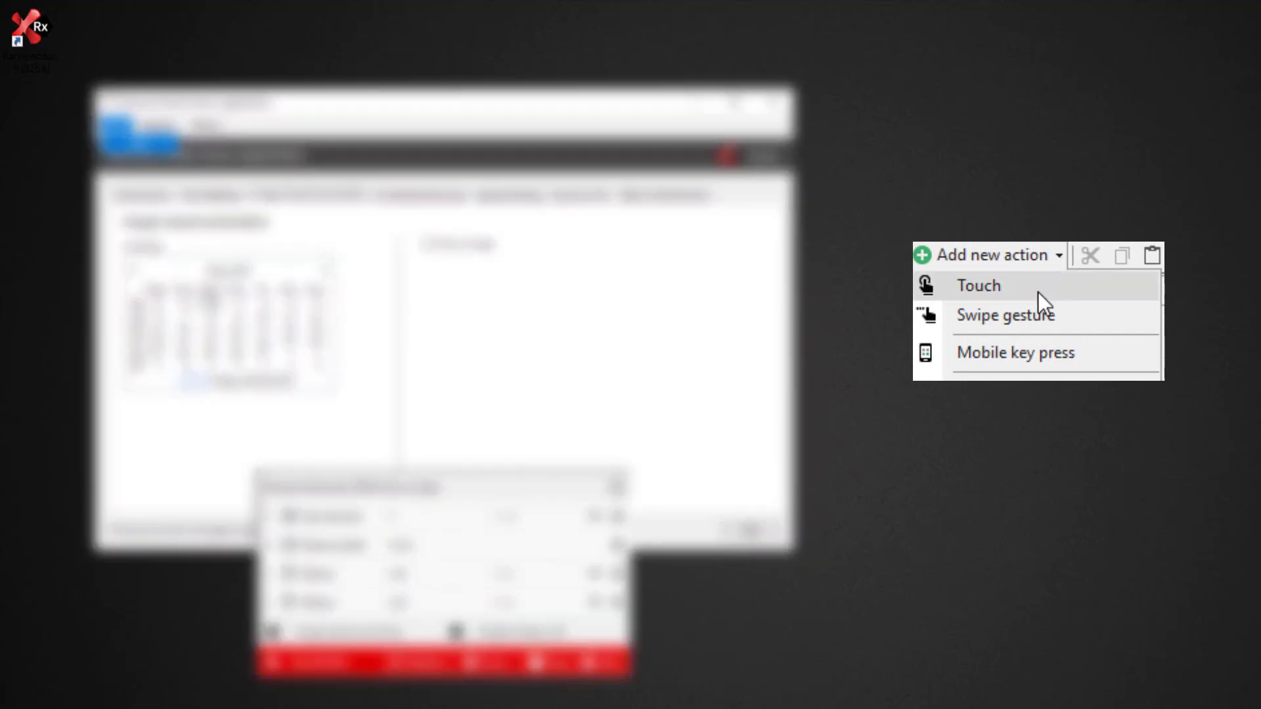
mouse_move(1042, 315)
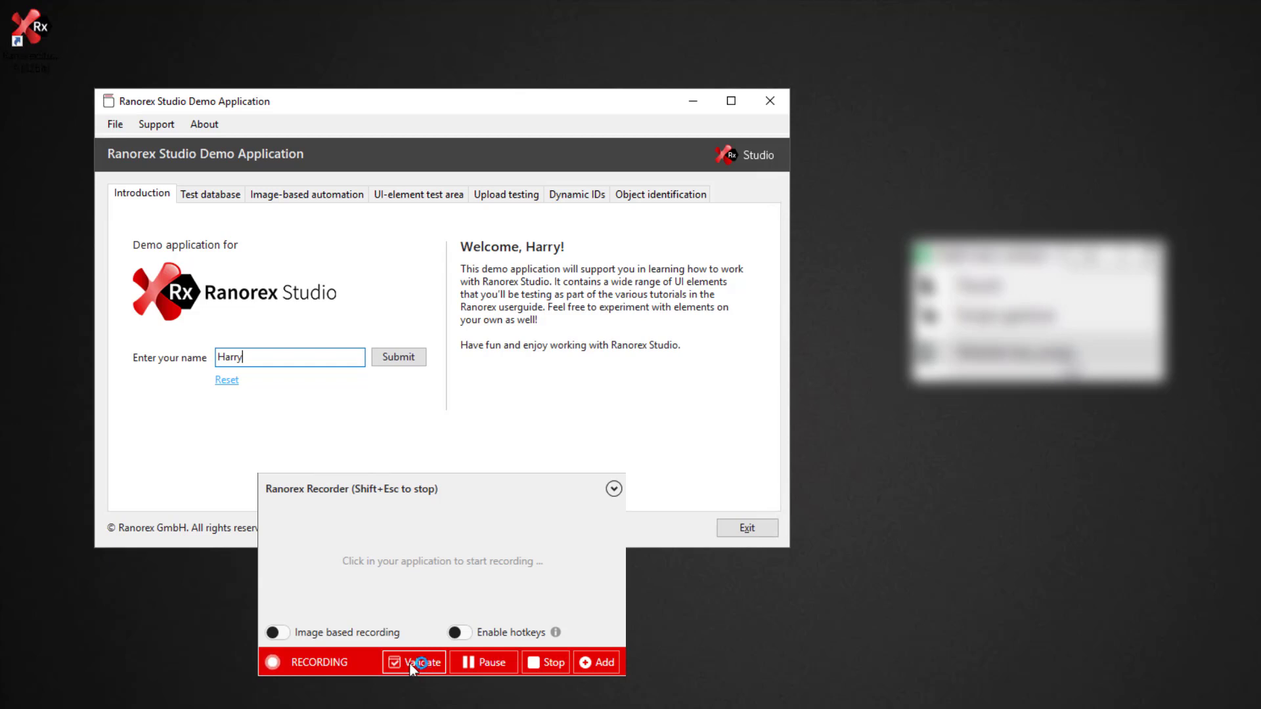
click(422, 662)
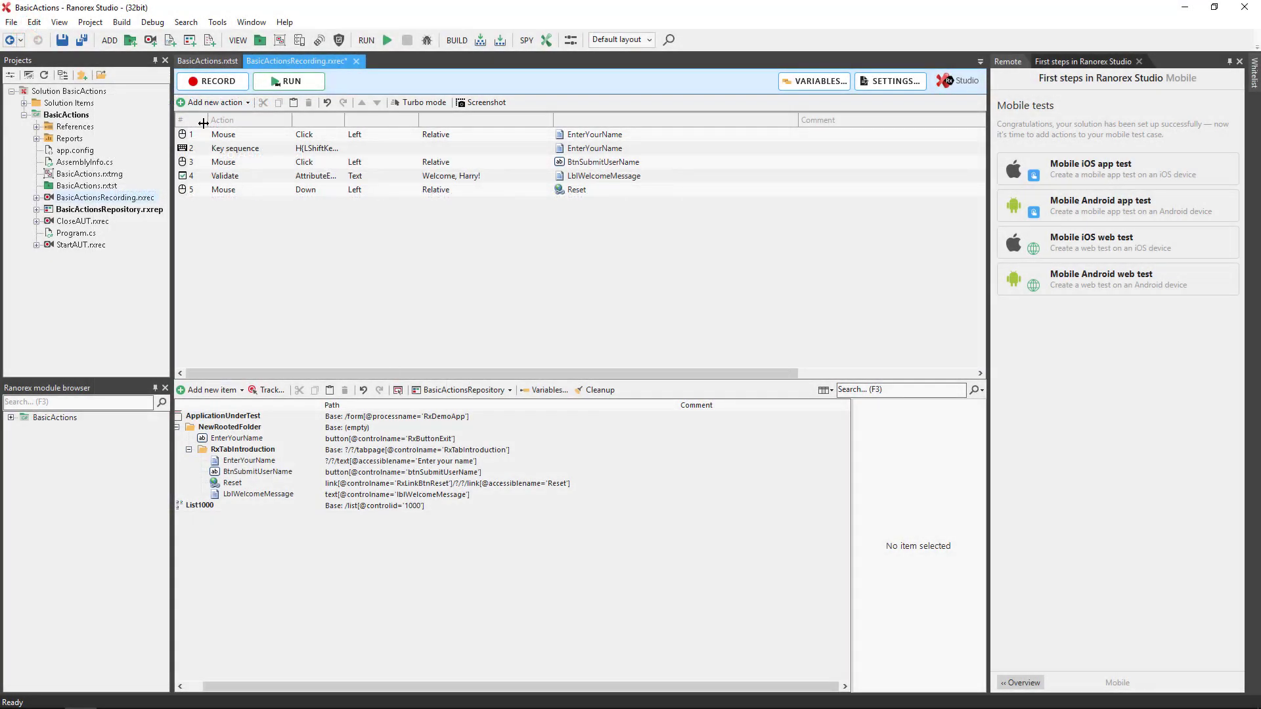
Review the recorded action screenshots and the name field, submit, Reset and welcome repository entries
click(223, 134)
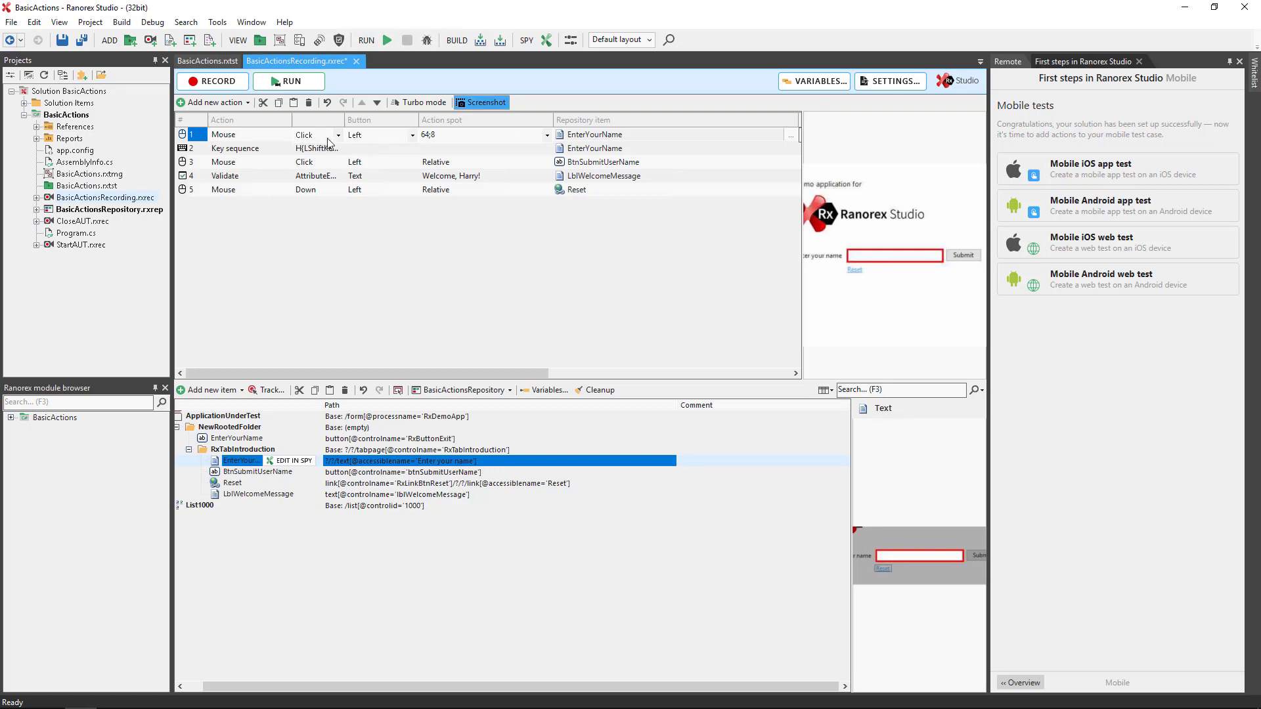
click(235, 148)
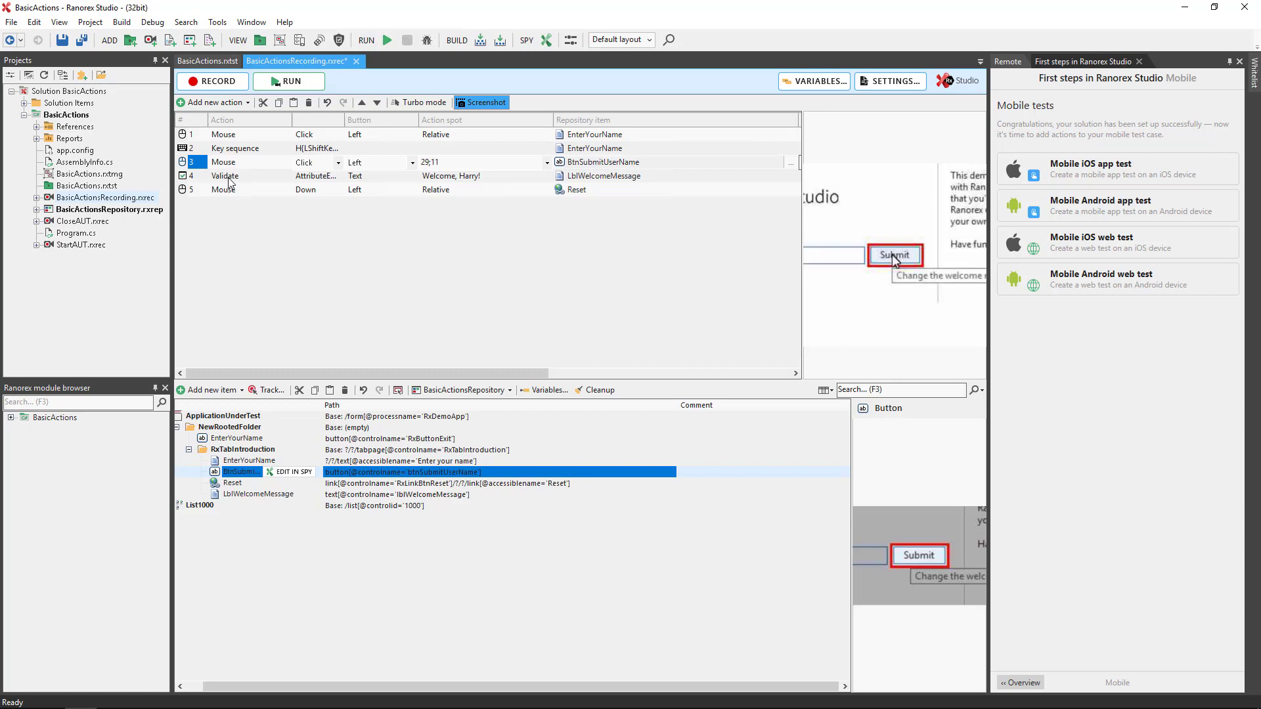
click(194, 190)
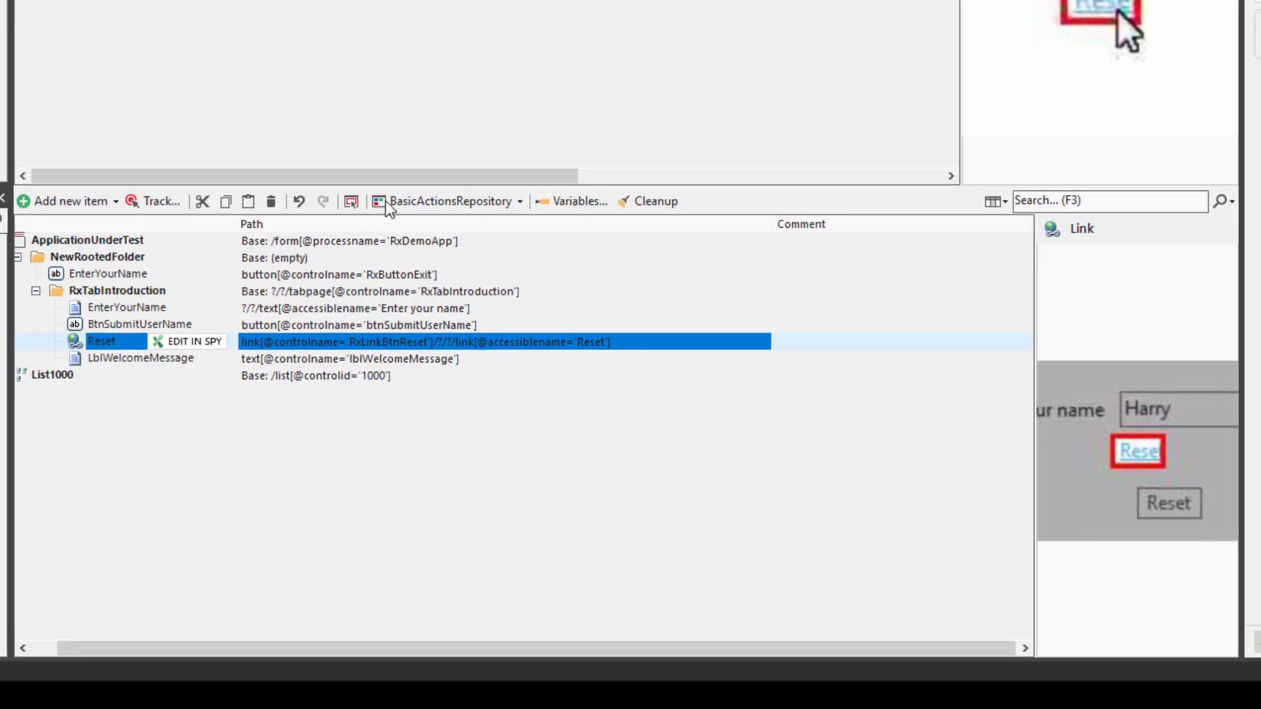
click(126, 308)
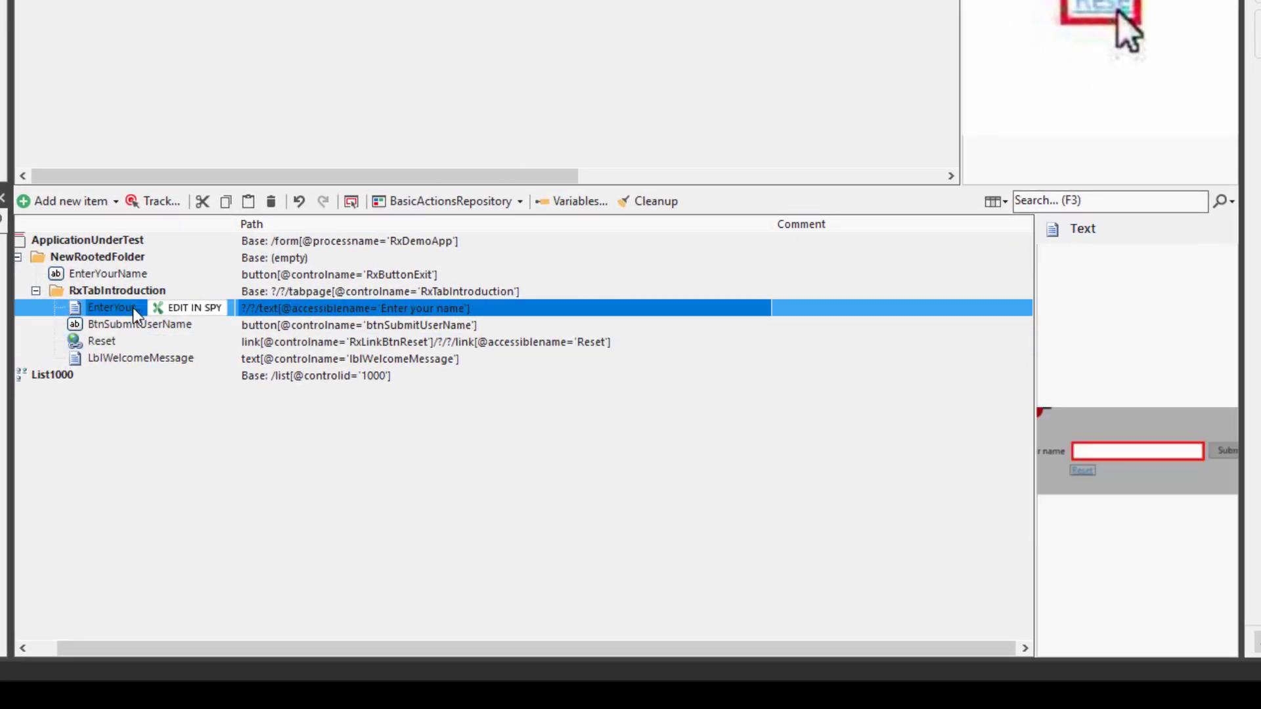
mouse_move(133, 330)
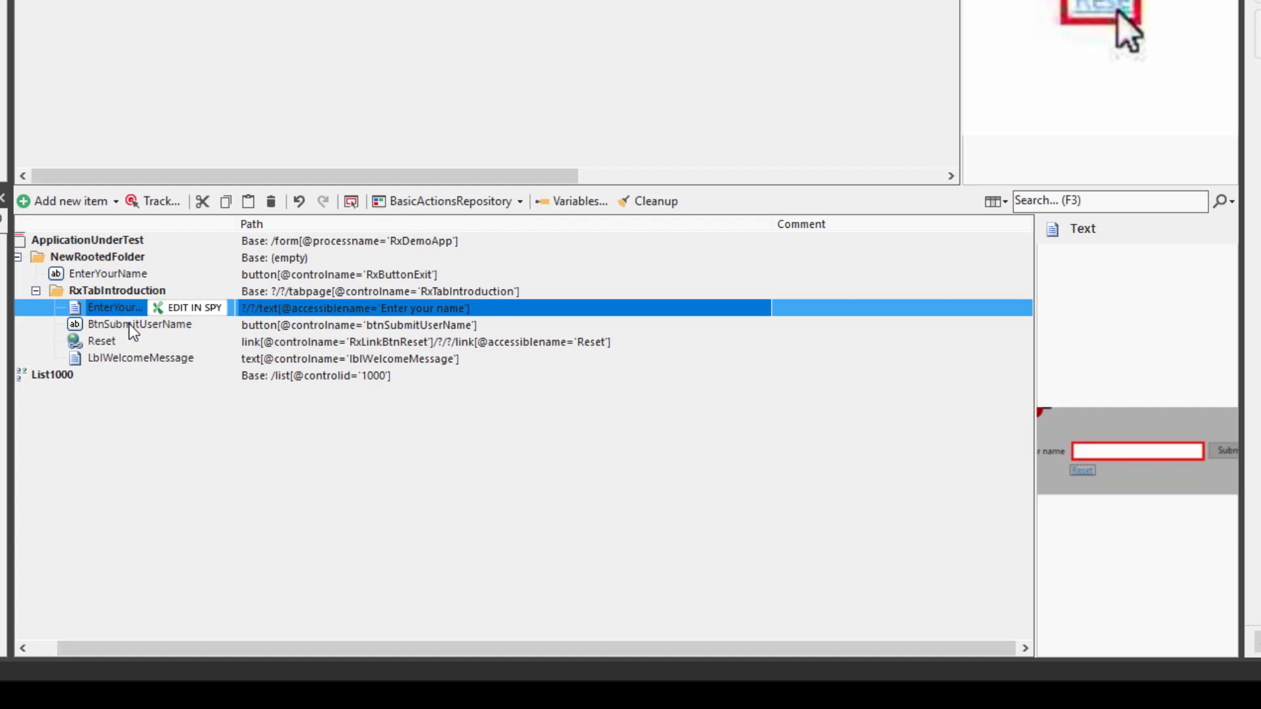
click(113, 324)
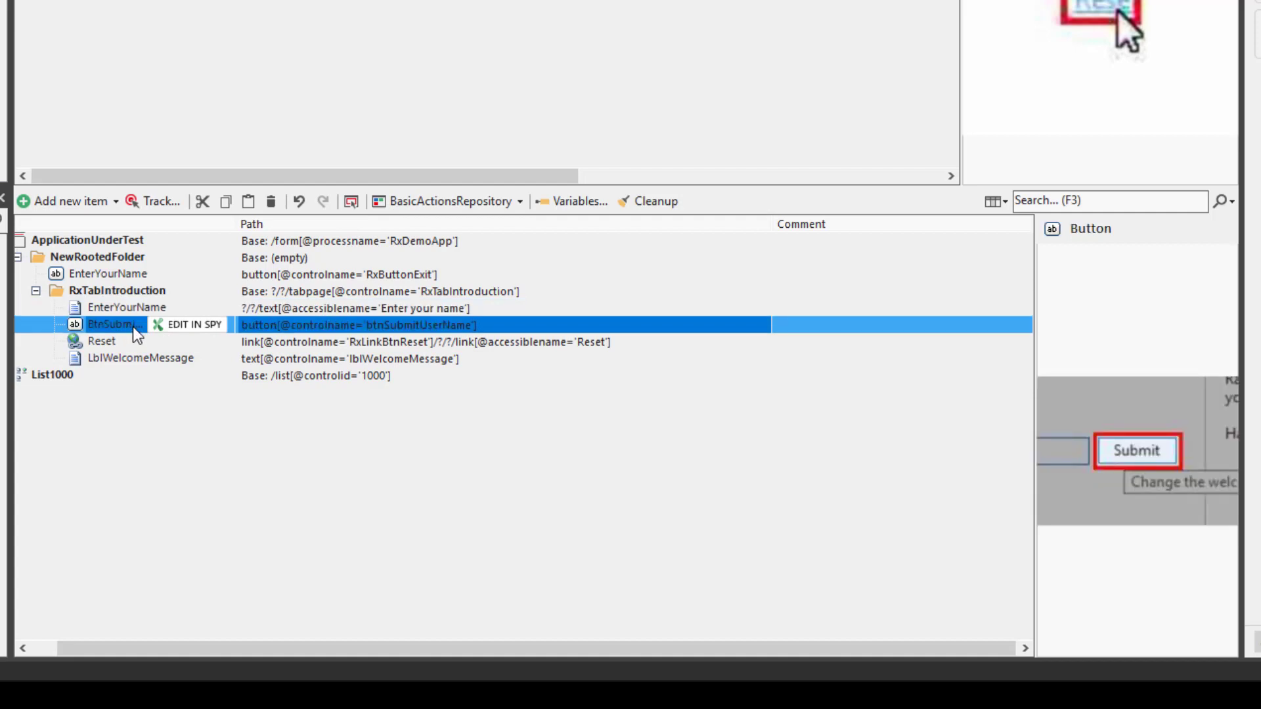
click(103, 341)
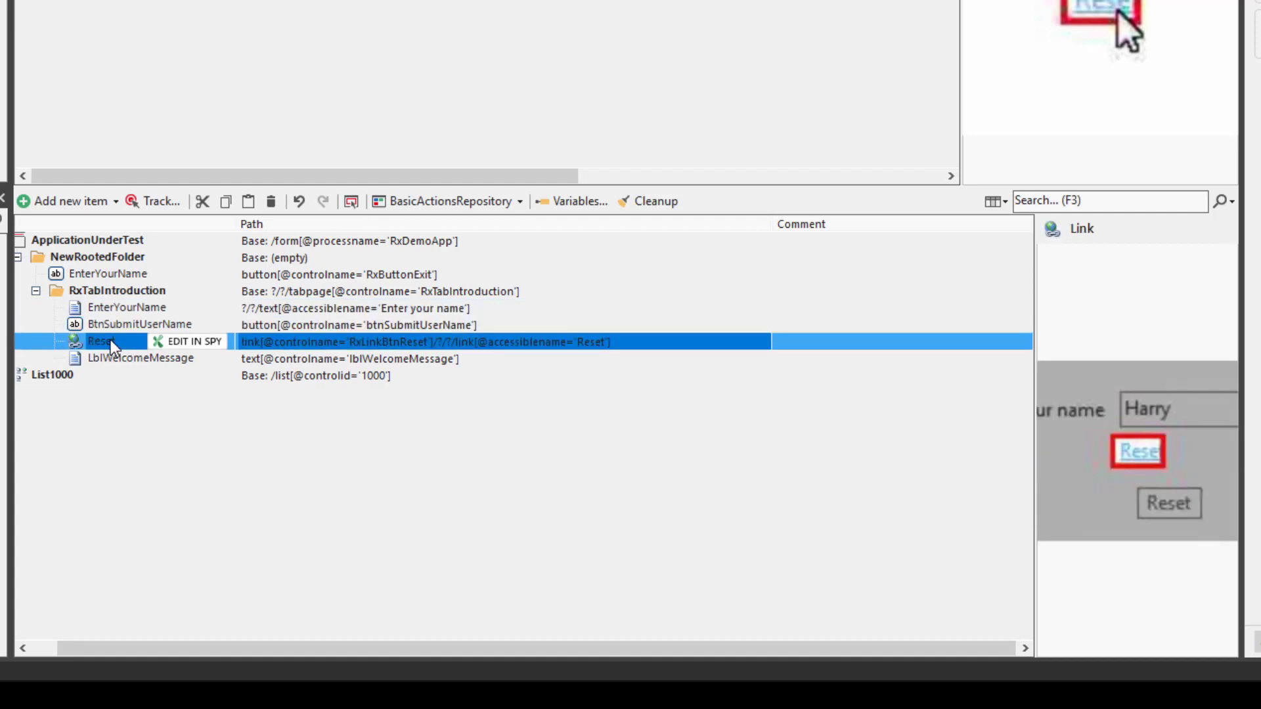
mouse_move(125, 368)
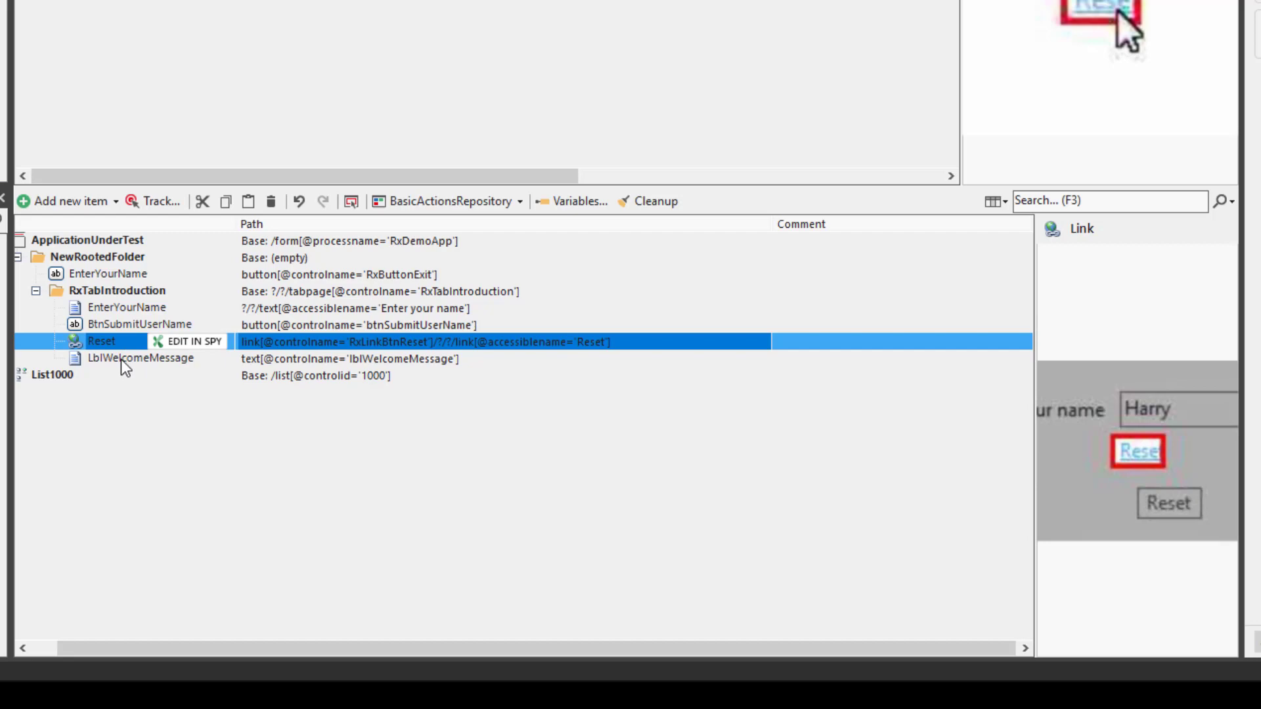
click(139, 358)
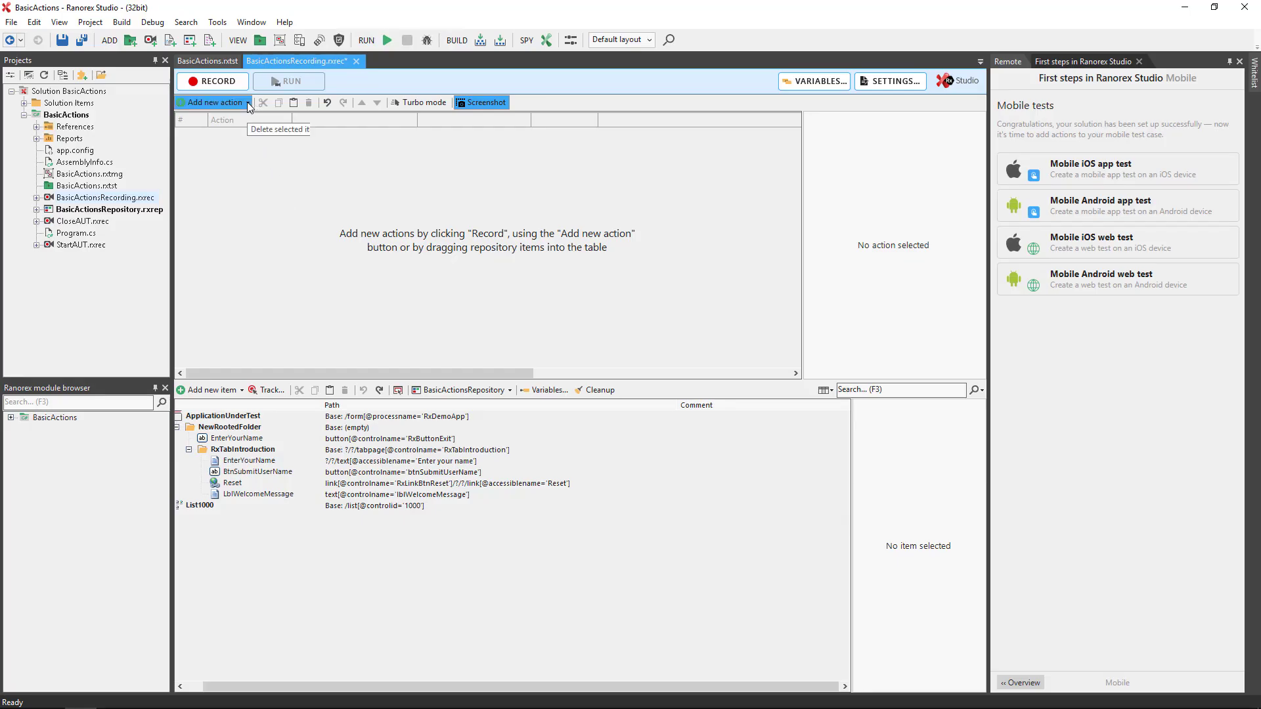
Add a Press invoke action on BtnSubmitUserName, followed by an empty Get value action
click(213, 103)
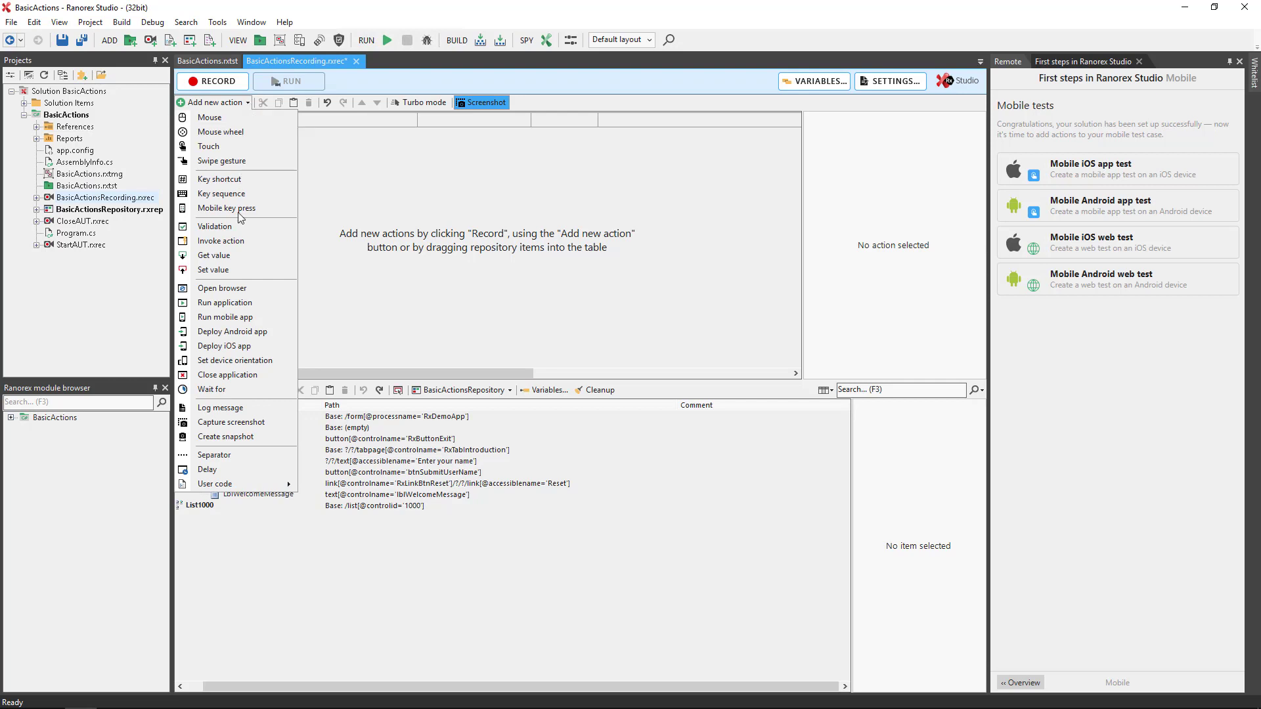
click(220, 240)
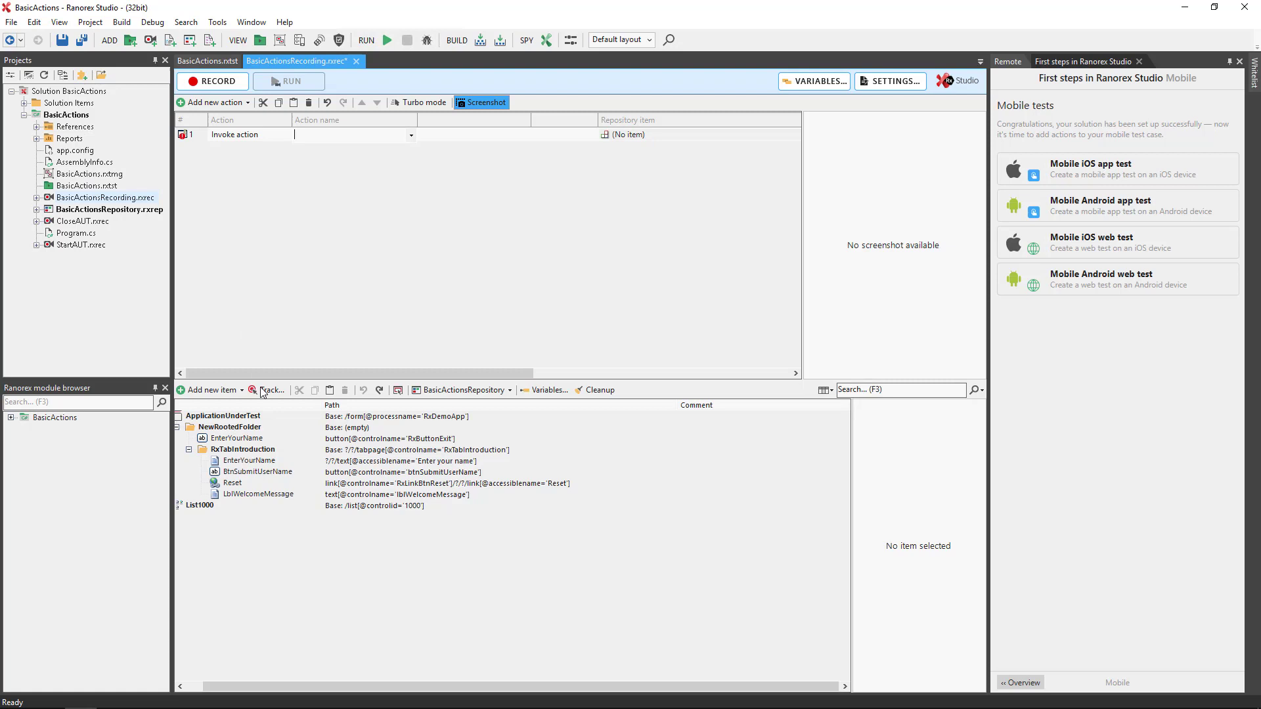
click(251, 473)
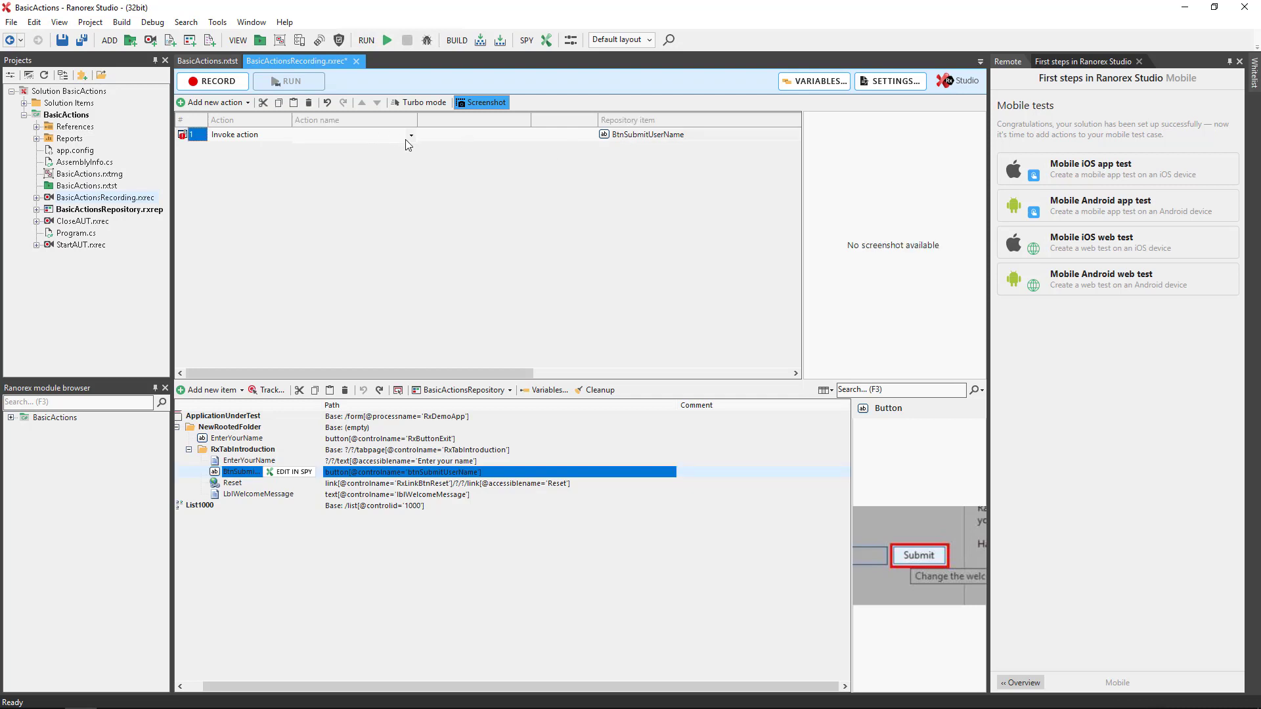
click(410, 134)
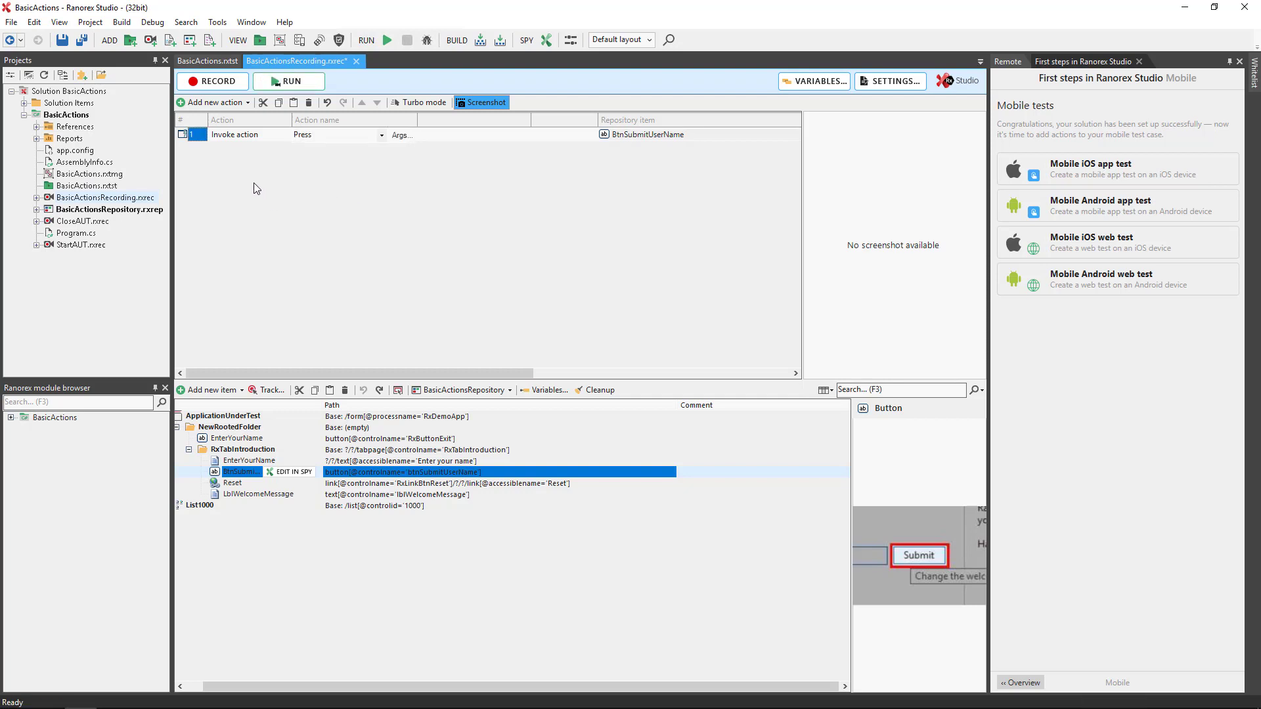
click(212, 102)
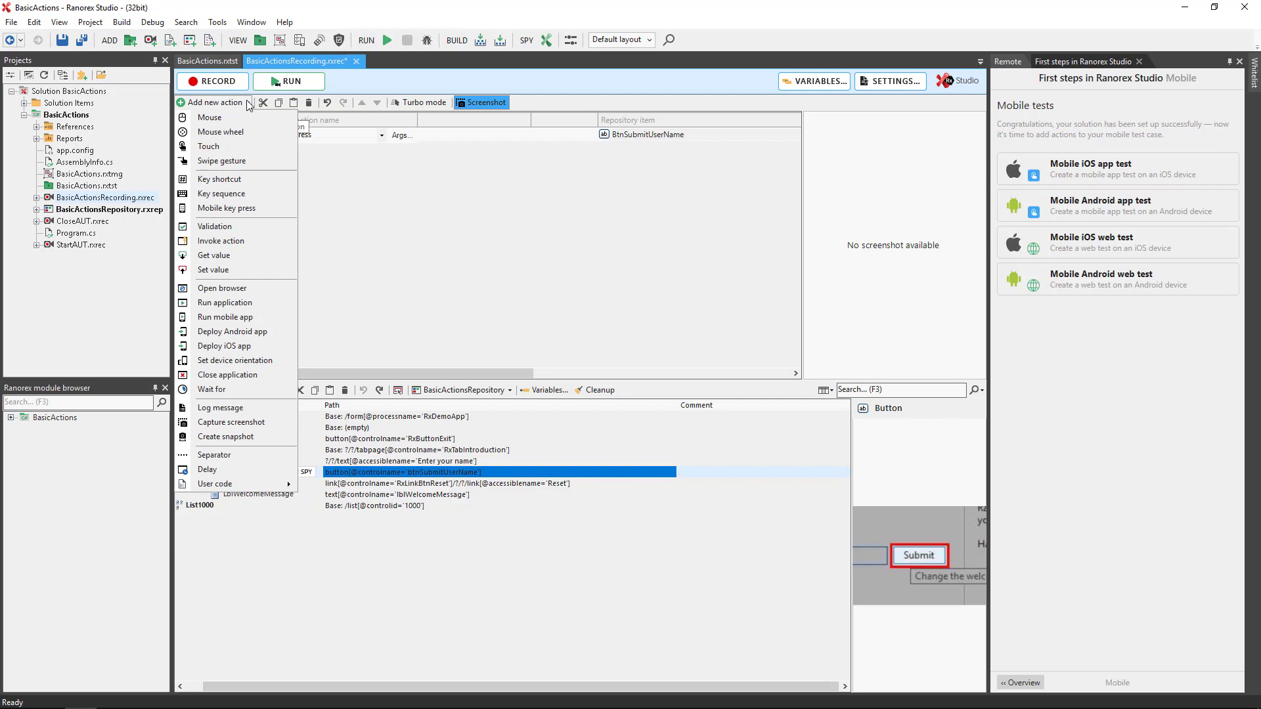
mouse_move(226, 207)
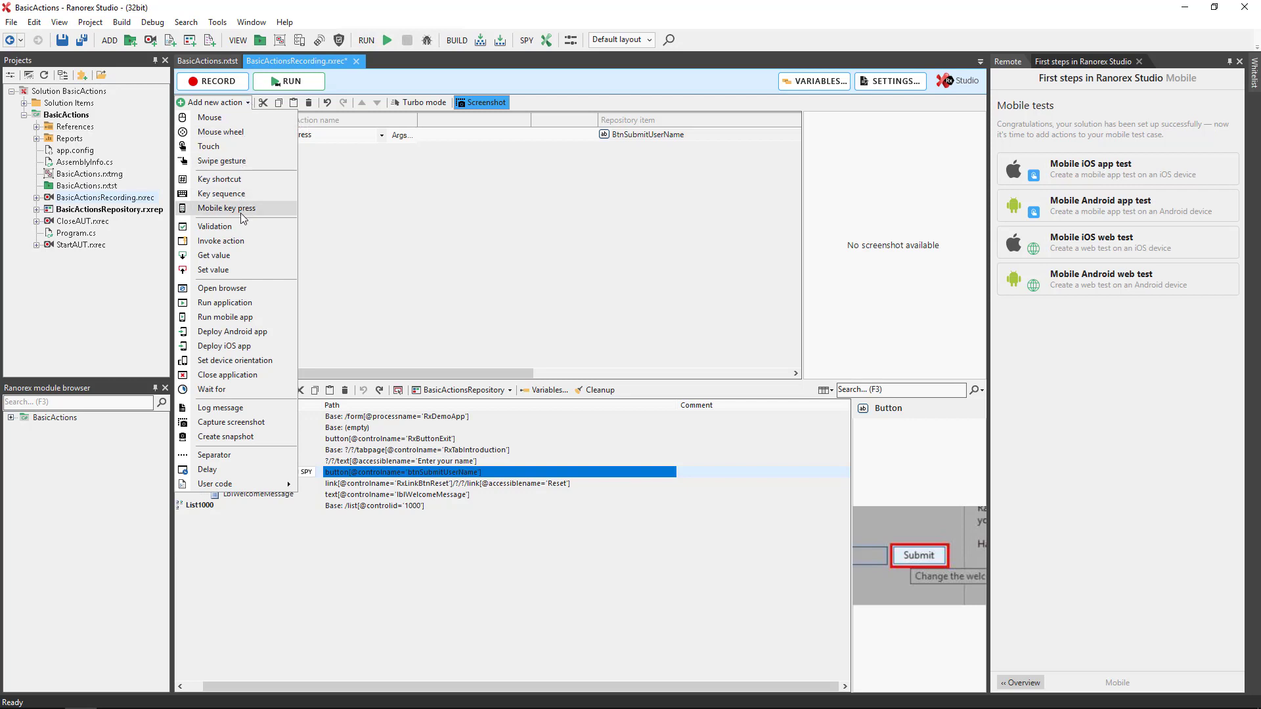
mouse_move(234, 256)
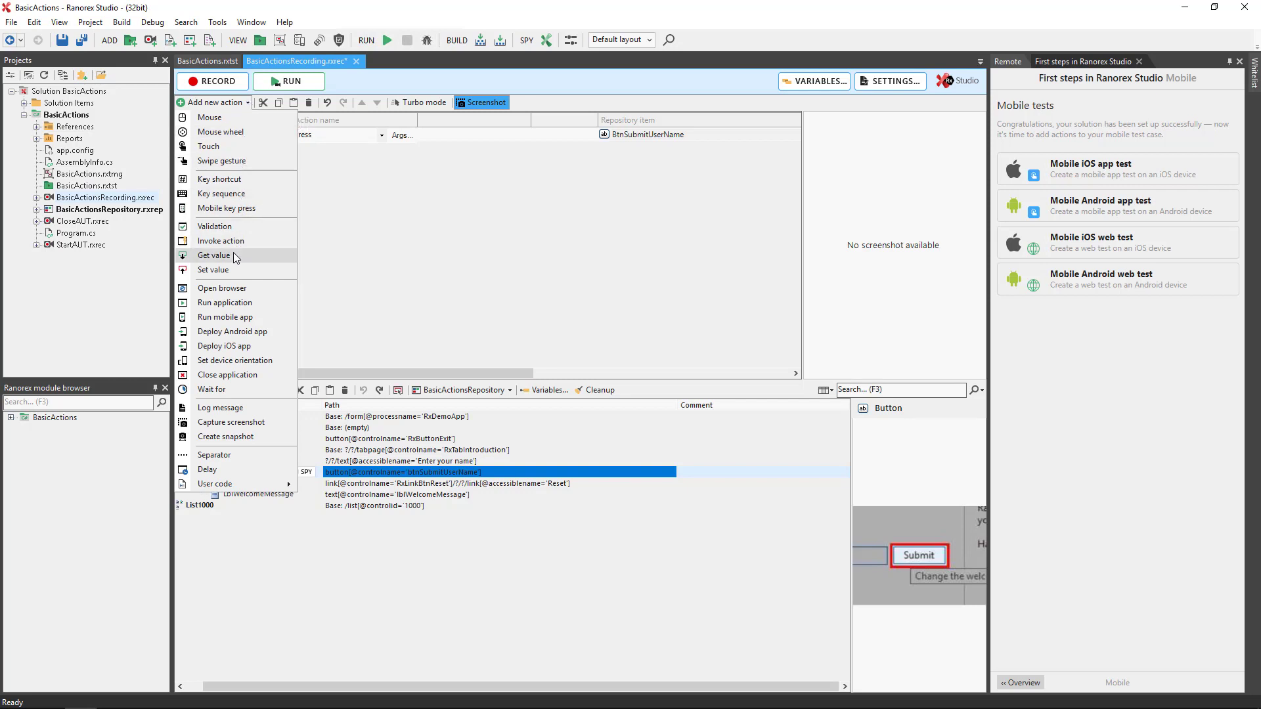
click(213, 254)
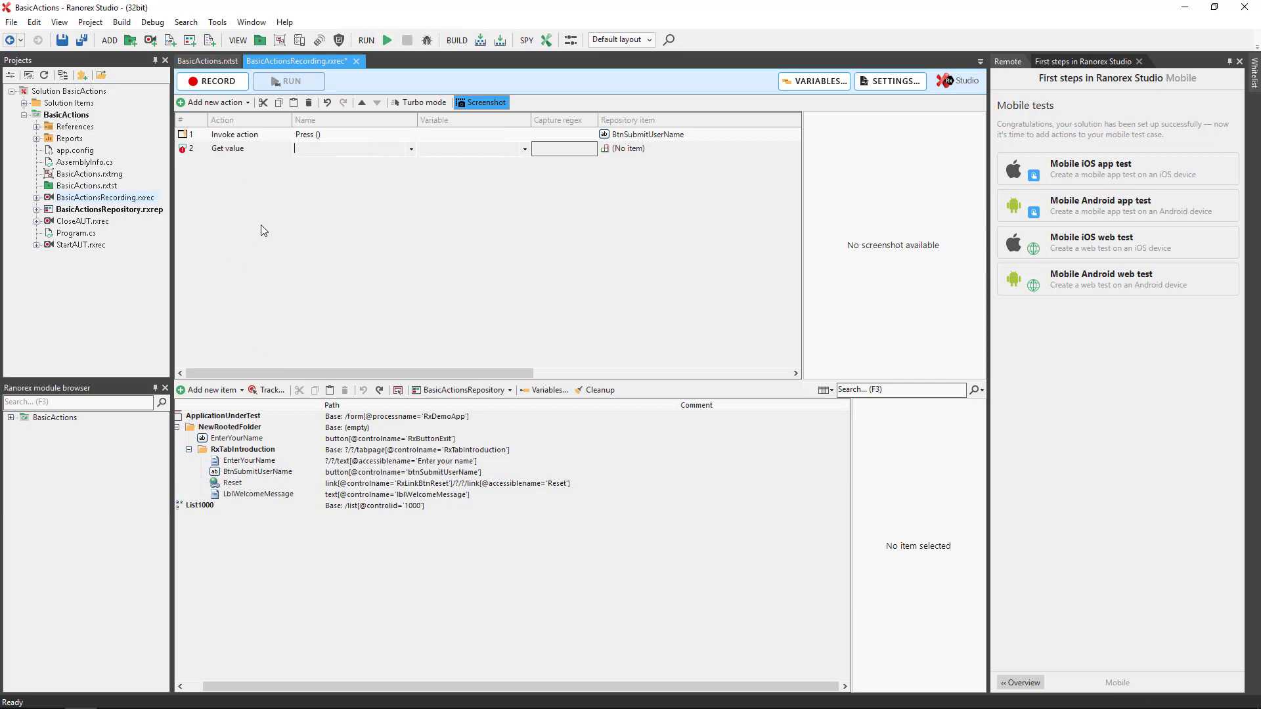
mouse_move(254, 494)
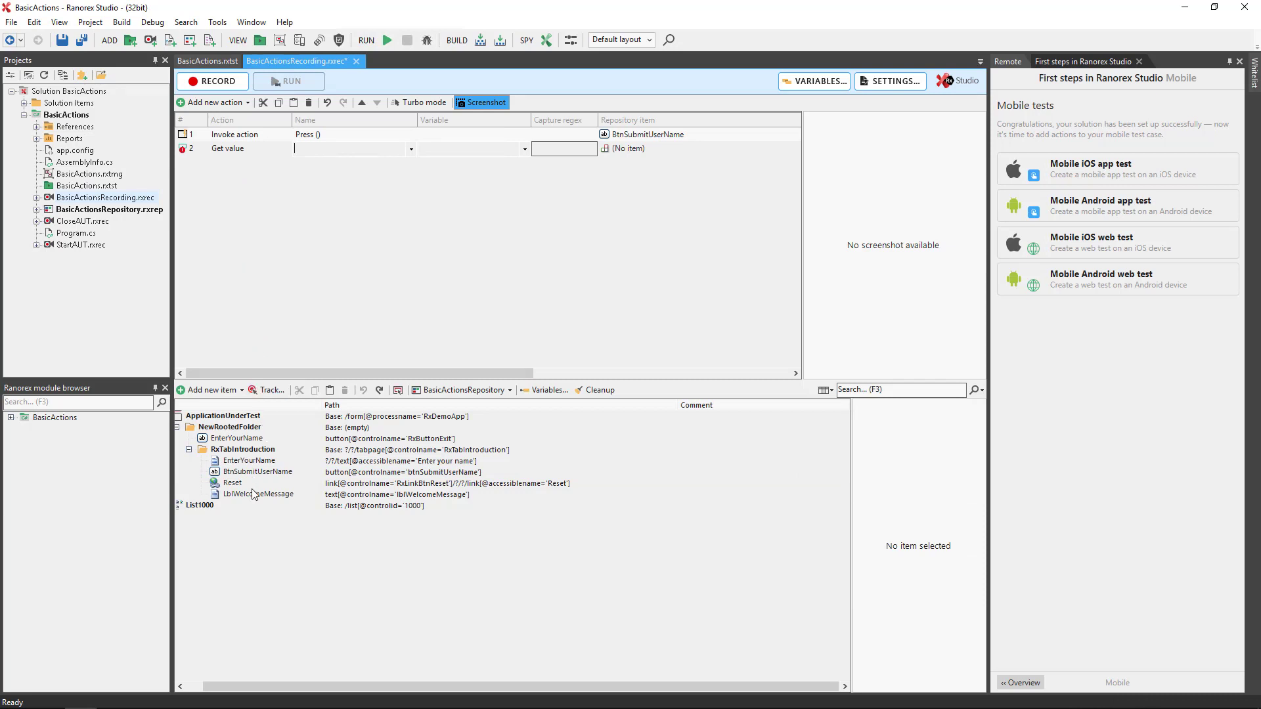
Make the Get value action read LblWelcomeMessage's ControlText into $WelcomeMessage
click(252, 494)
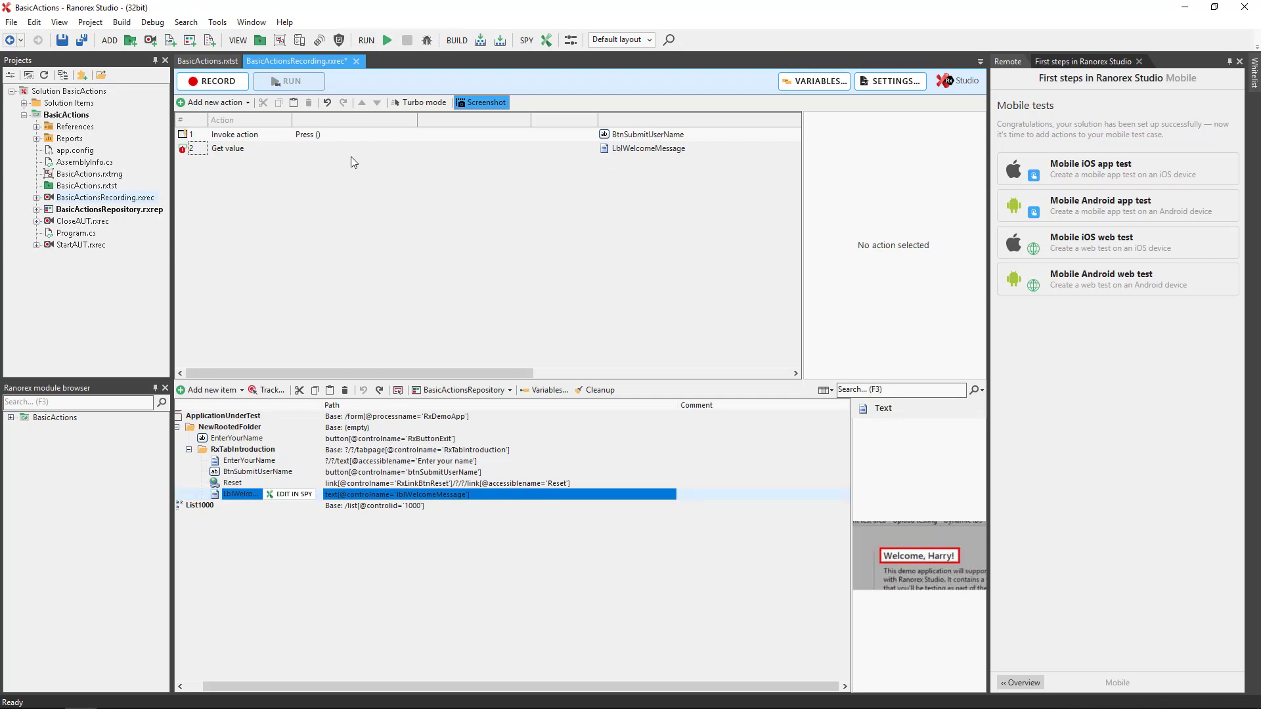
click(228, 148)
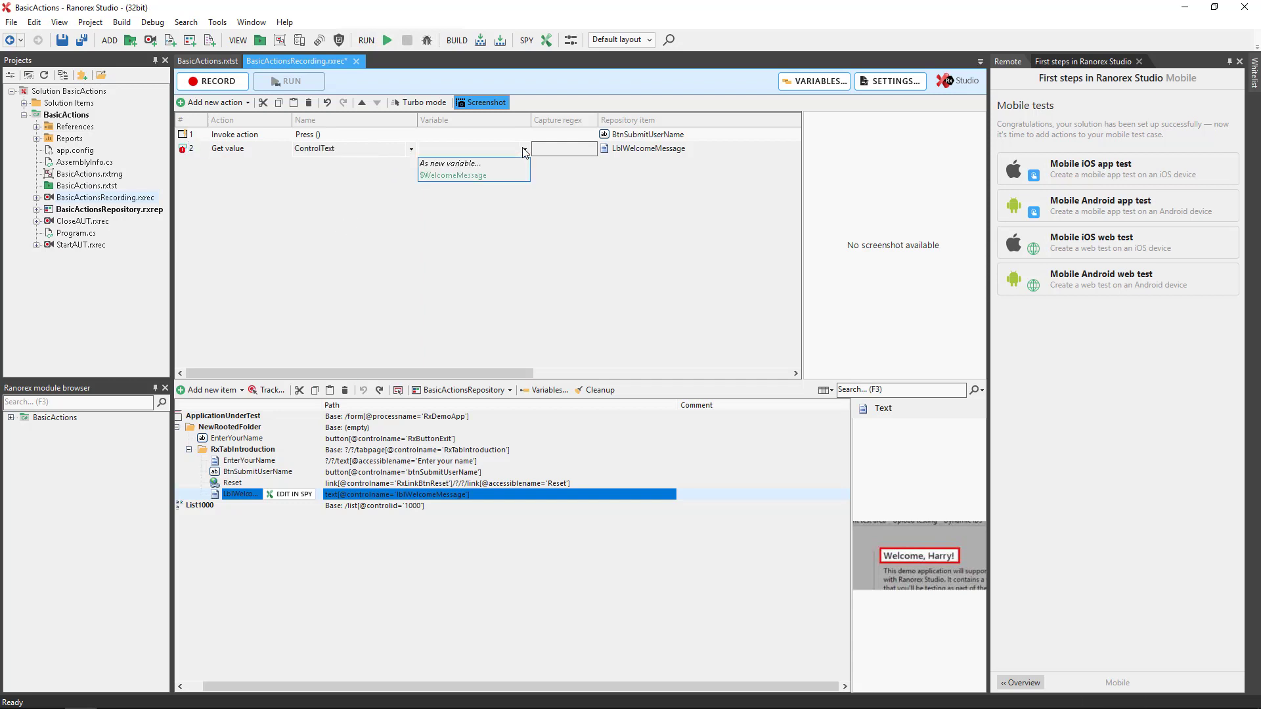
click(452, 174)
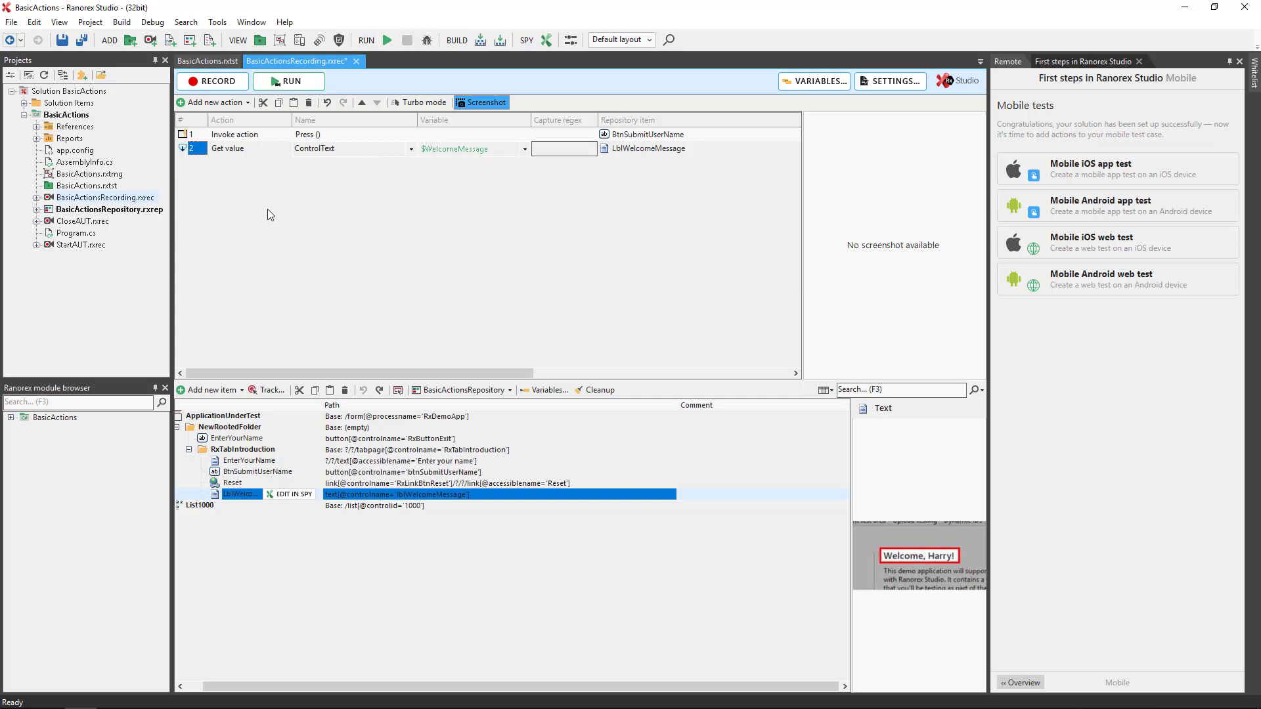
click(211, 103)
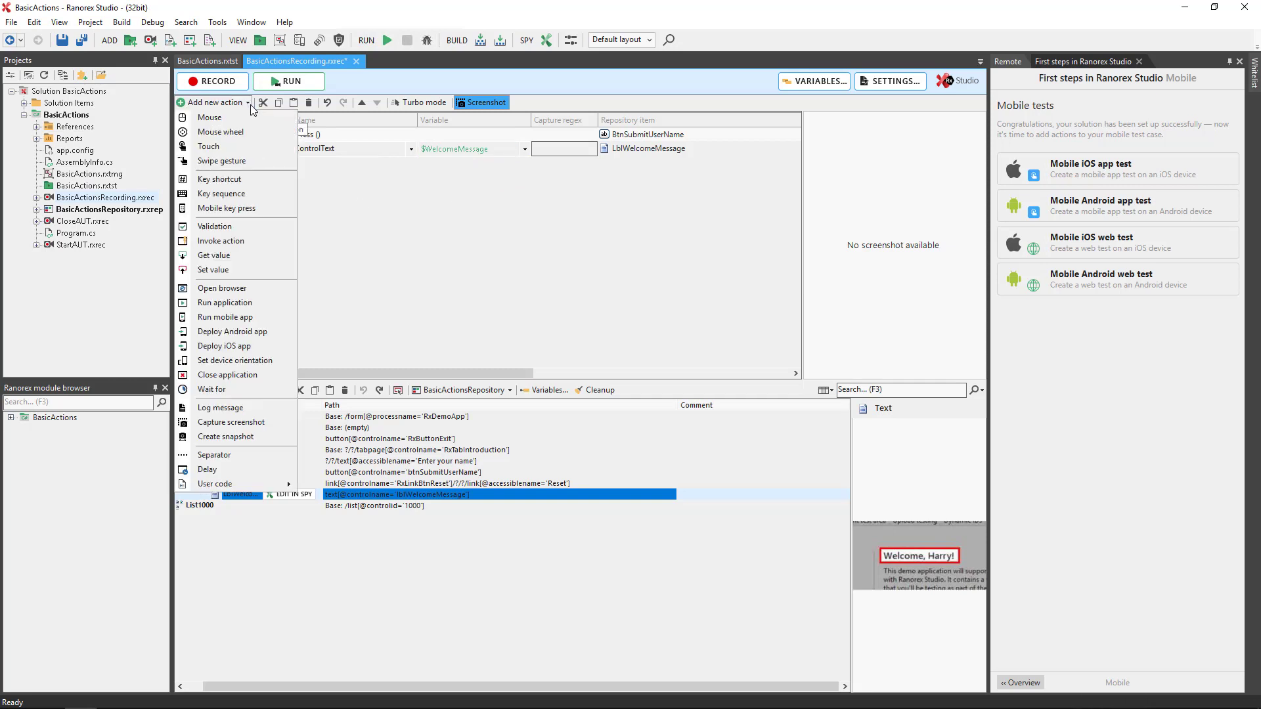
Add a Set value action writing Text 'Harry' into EnterYourName
click(213, 270)
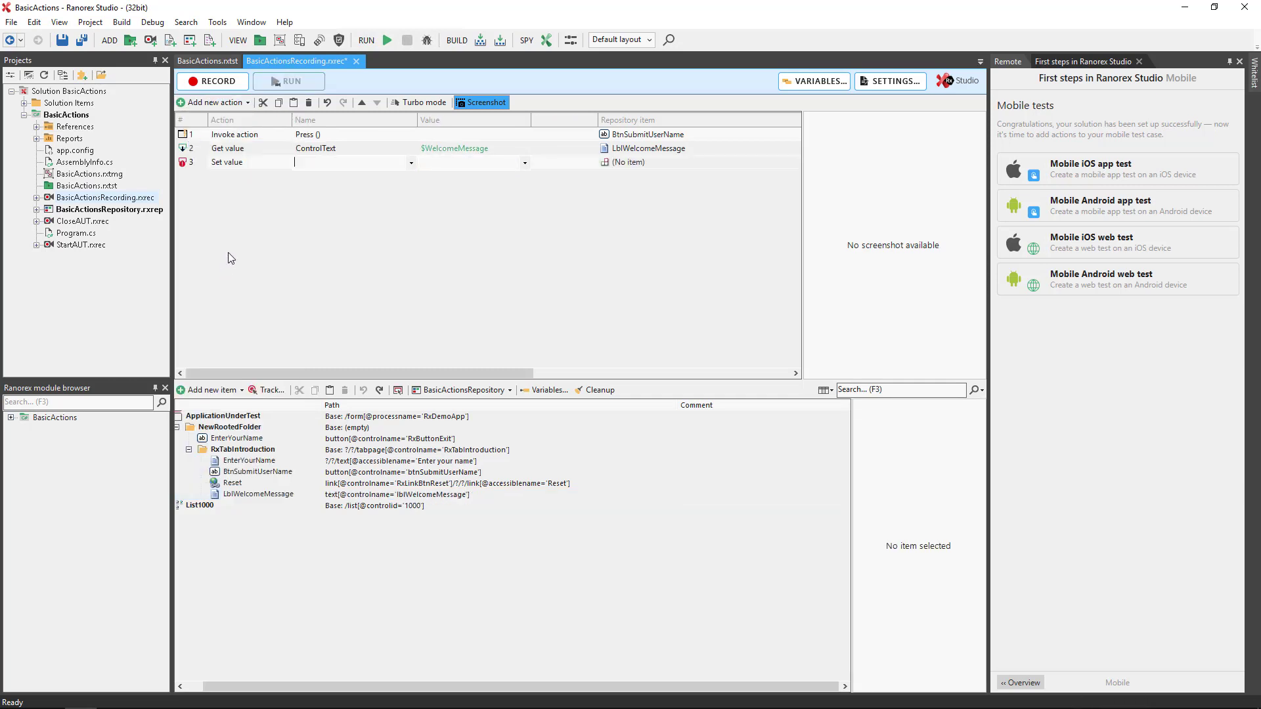
mouse_move(266, 464)
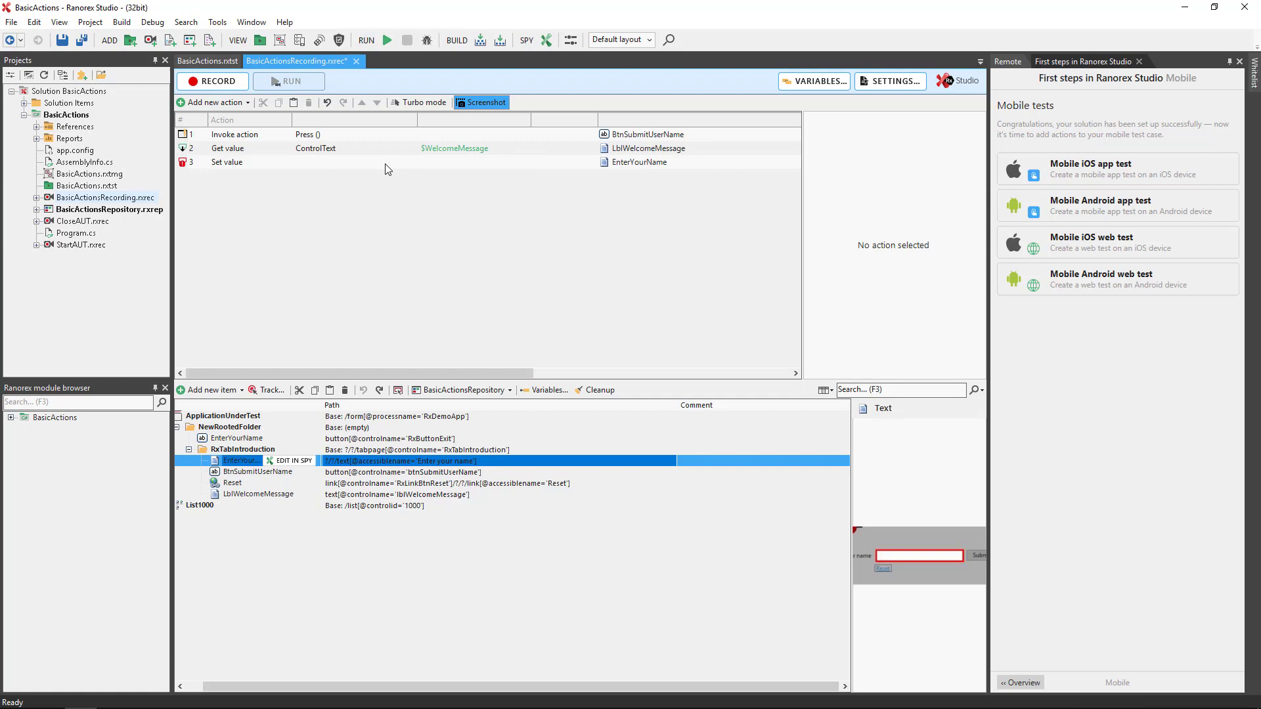
click(410, 162)
text(Harry)
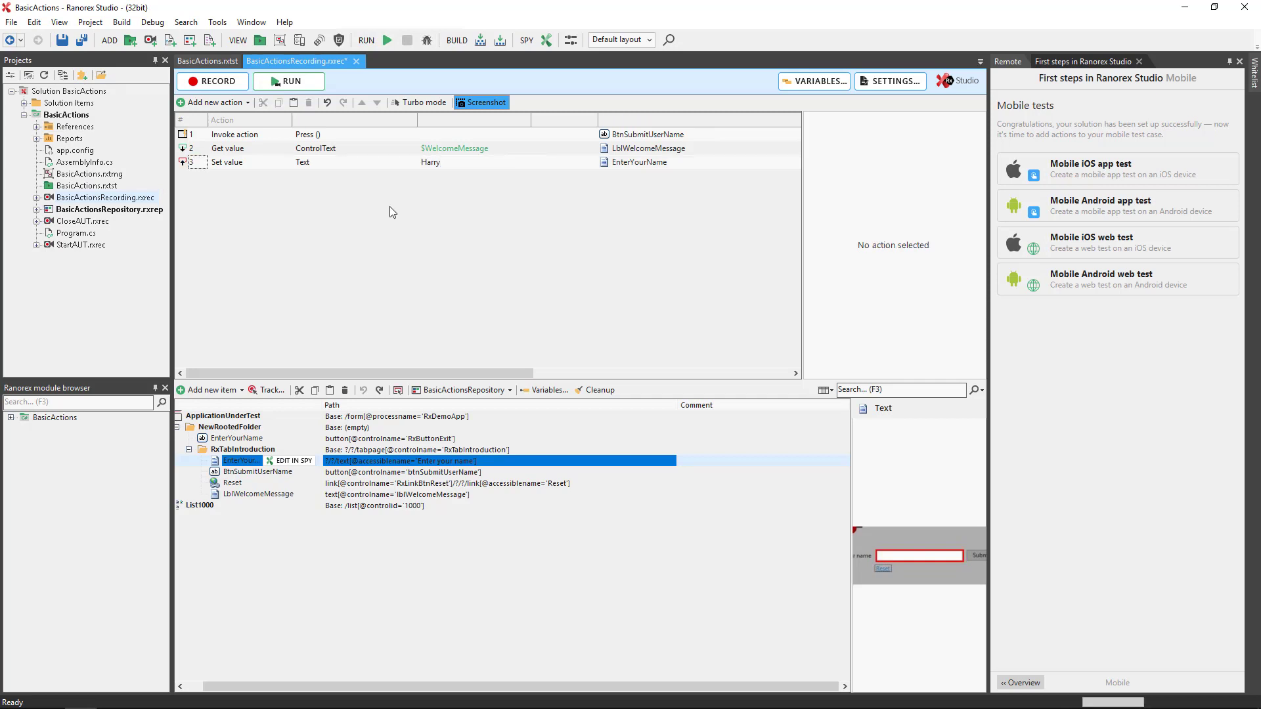
click(212, 102)
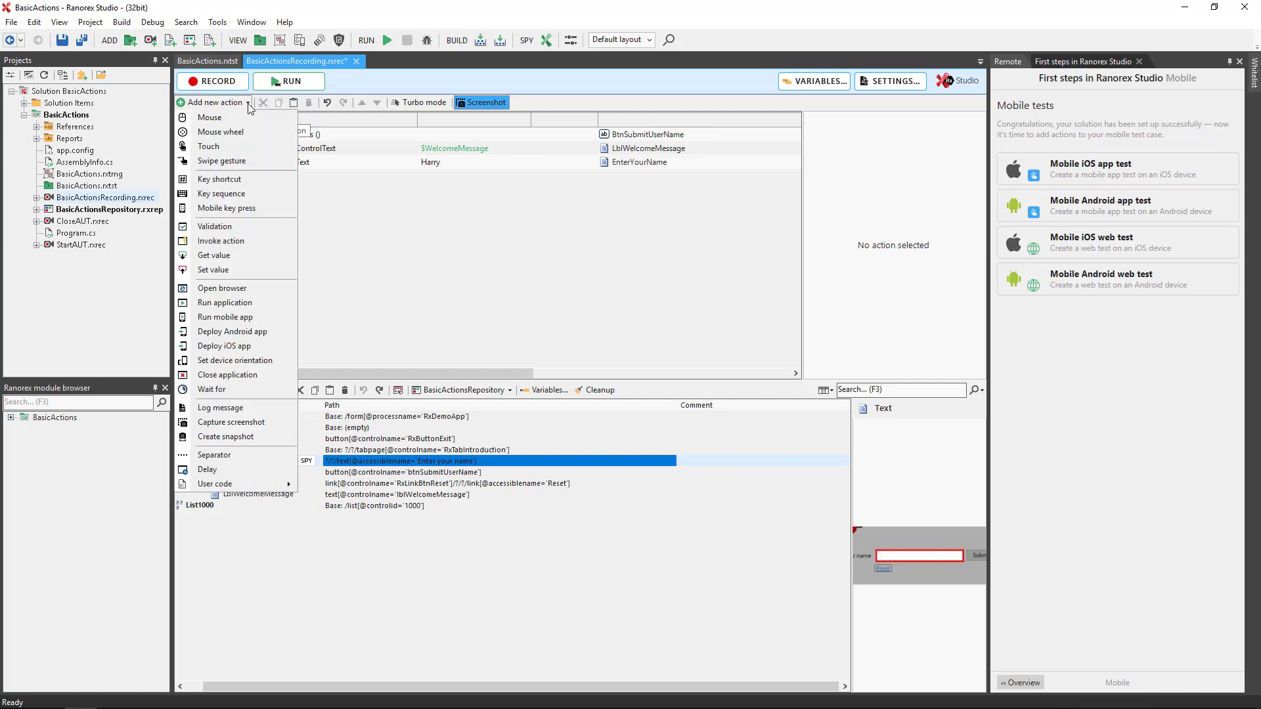
click(221, 288)
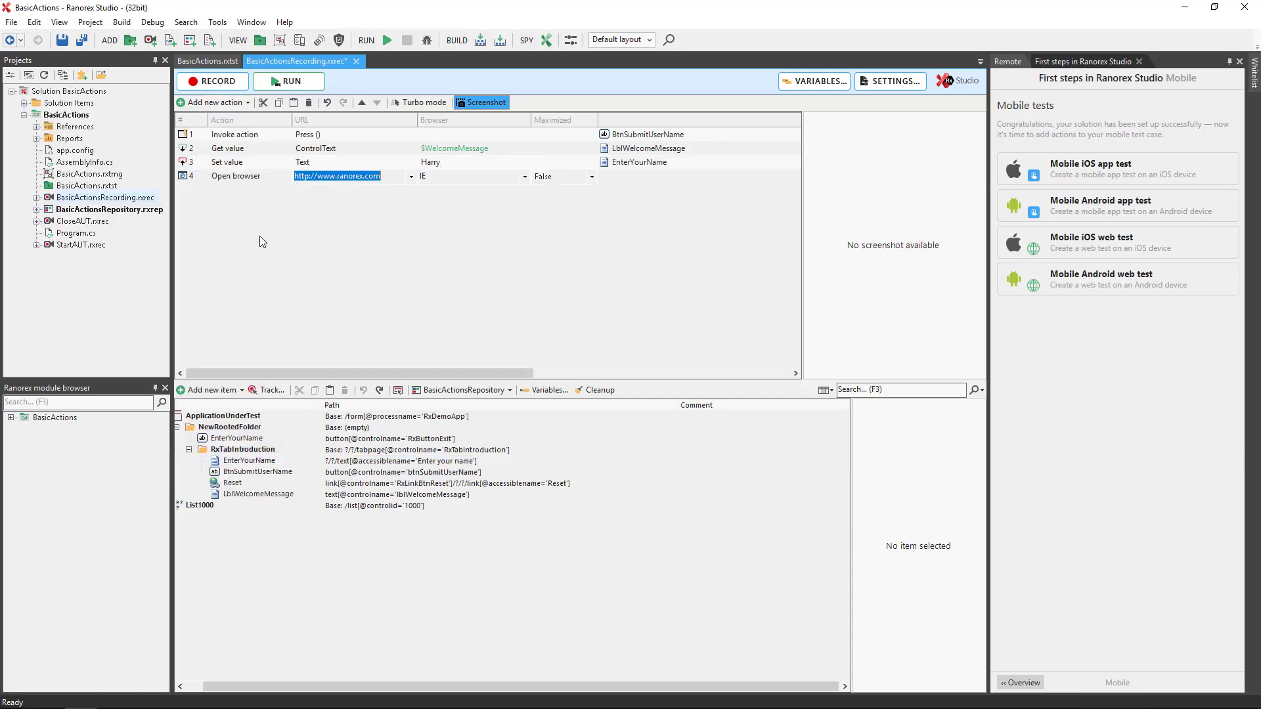
click(523, 176)
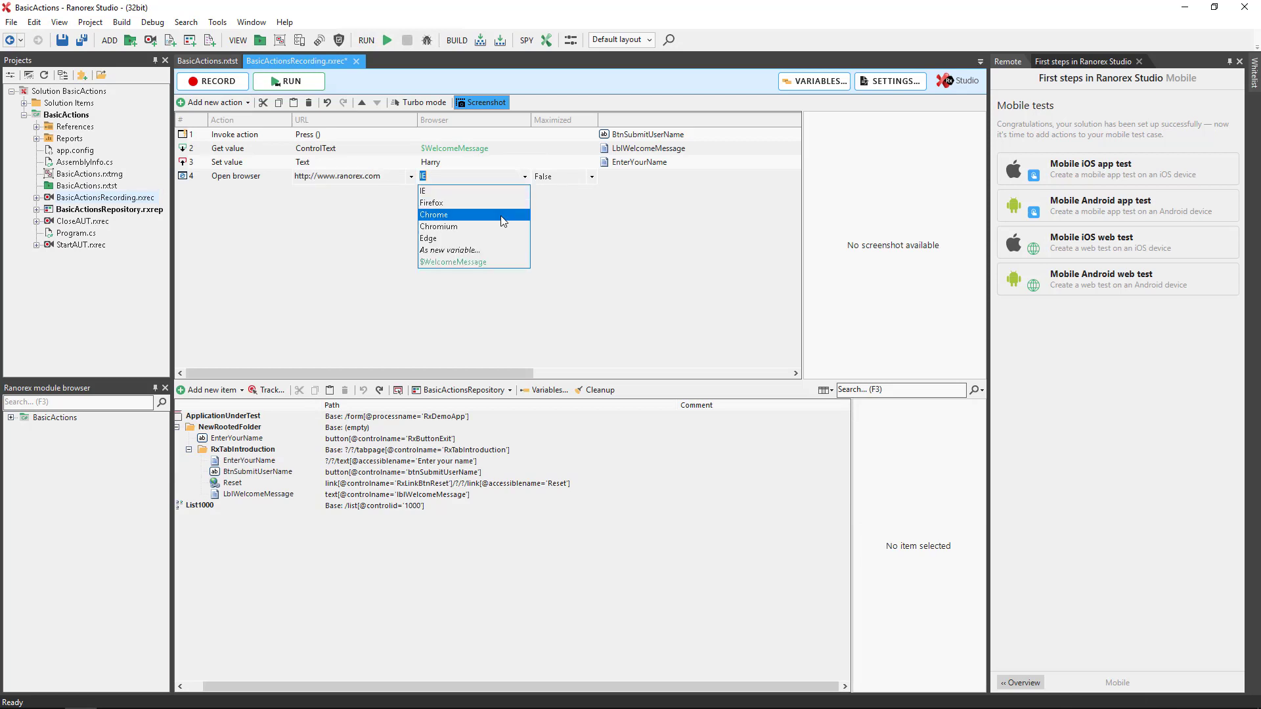
click(435, 214)
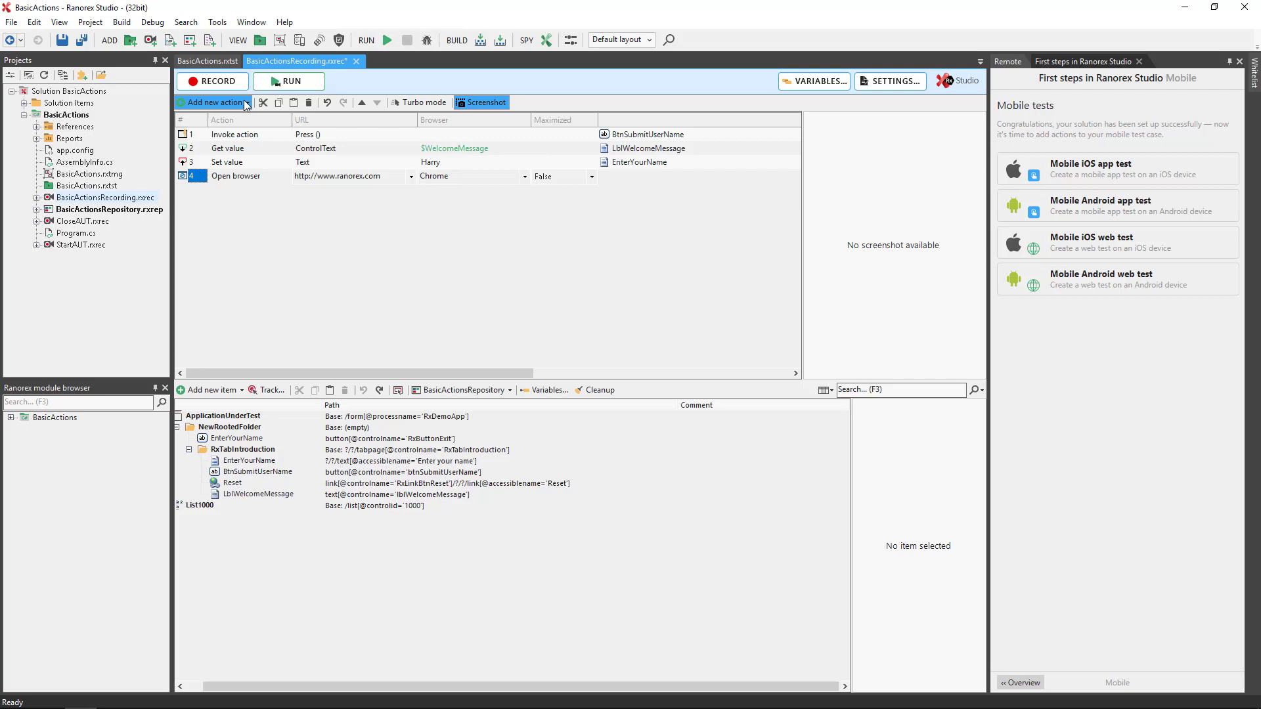
Add a 5s Wait for action until BtnSubmitUserName exists
click(212, 102)
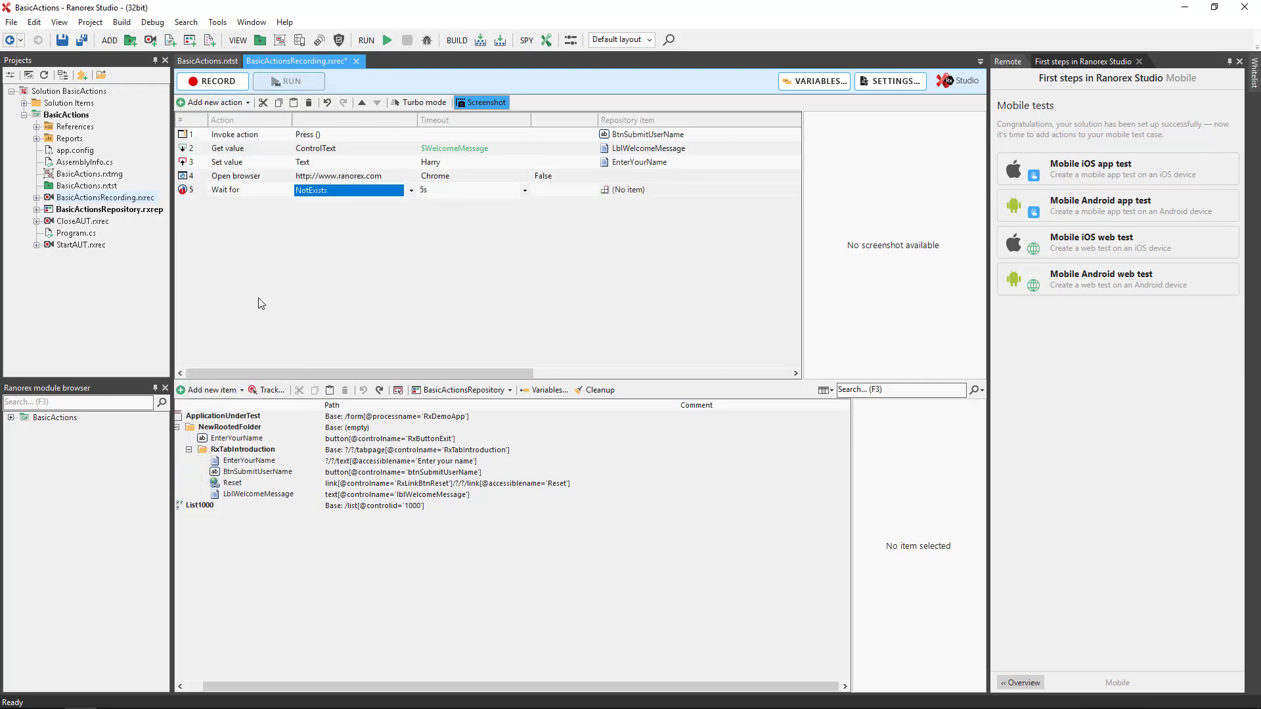
click(409, 190)
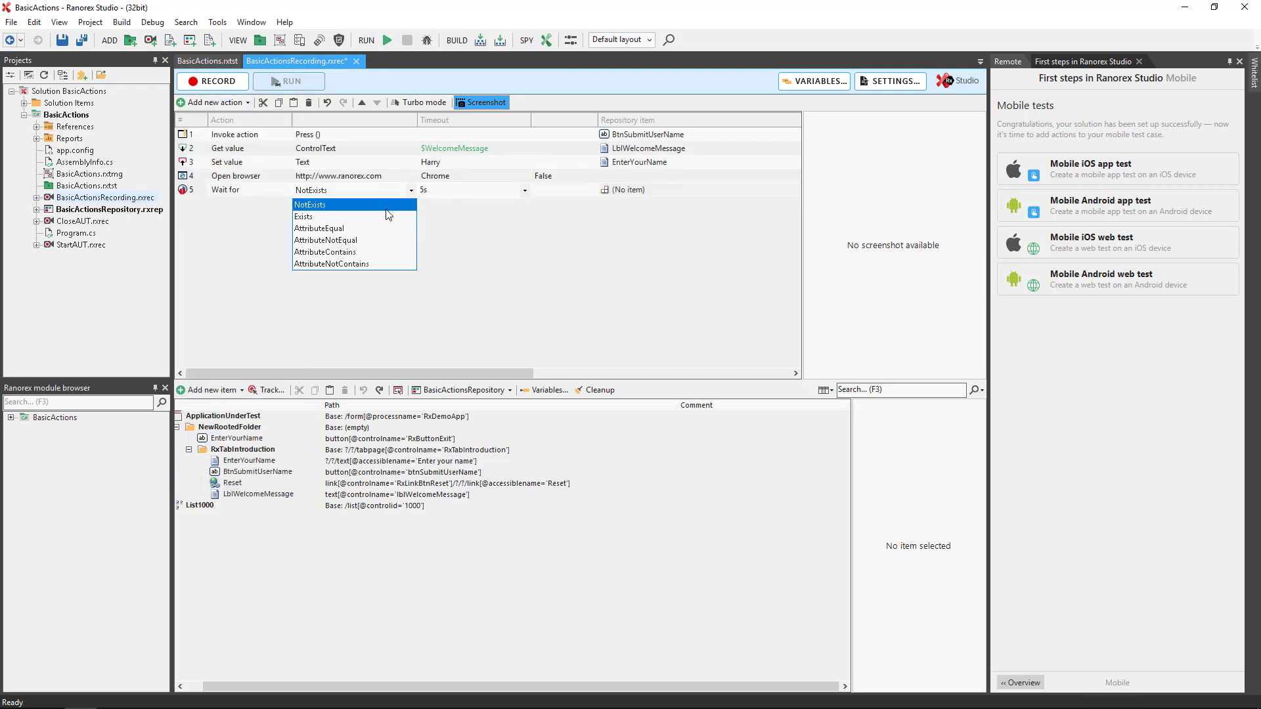
click(305, 216)
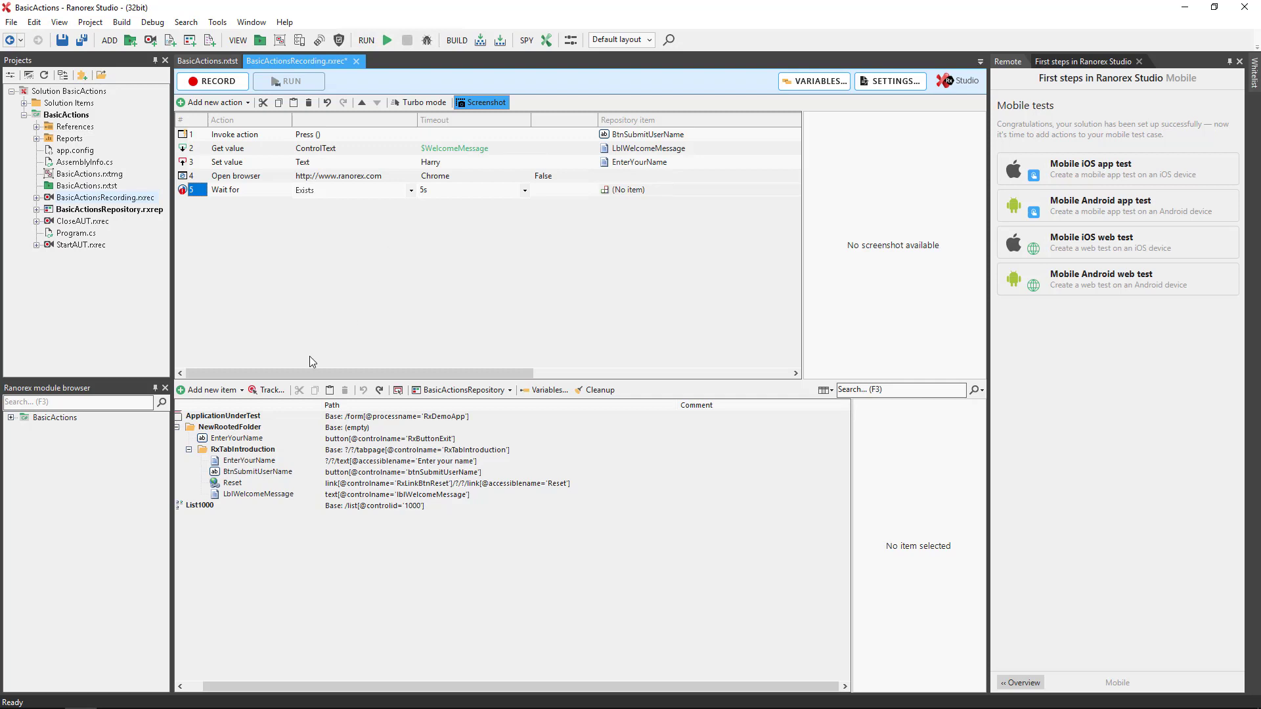
click(258, 472)
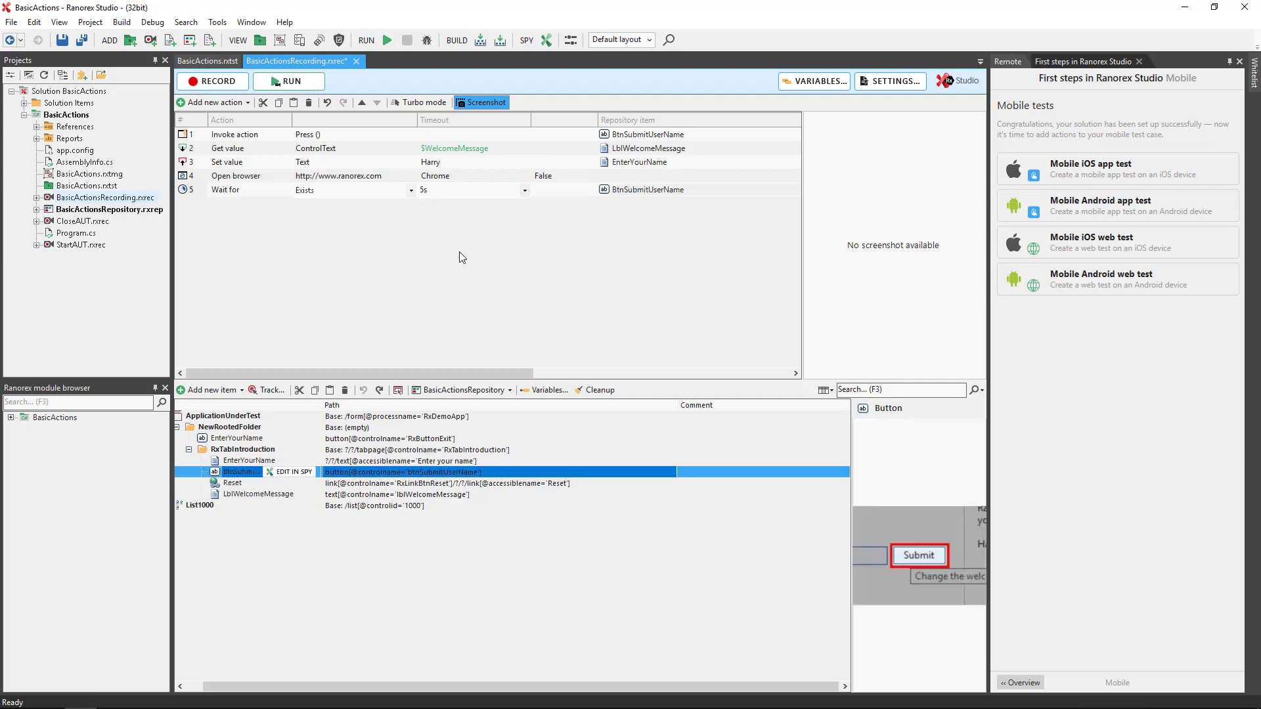
mouse_move(247, 162)
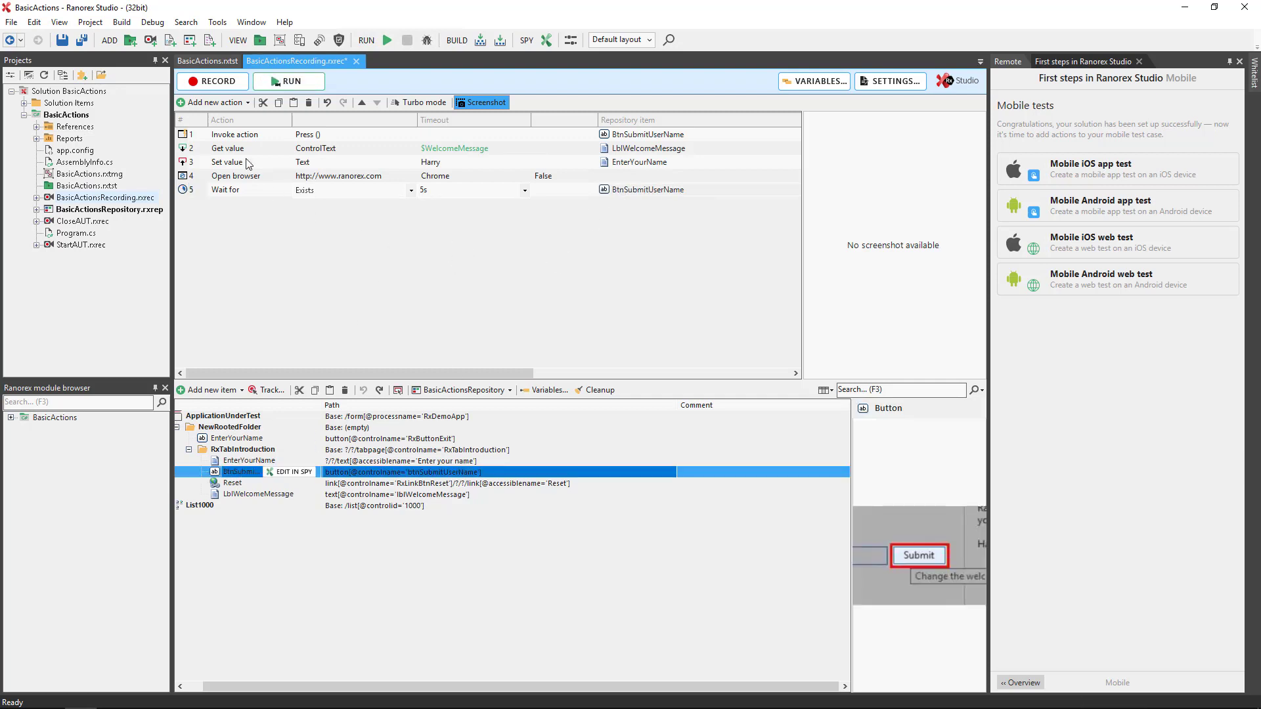
click(211, 103)
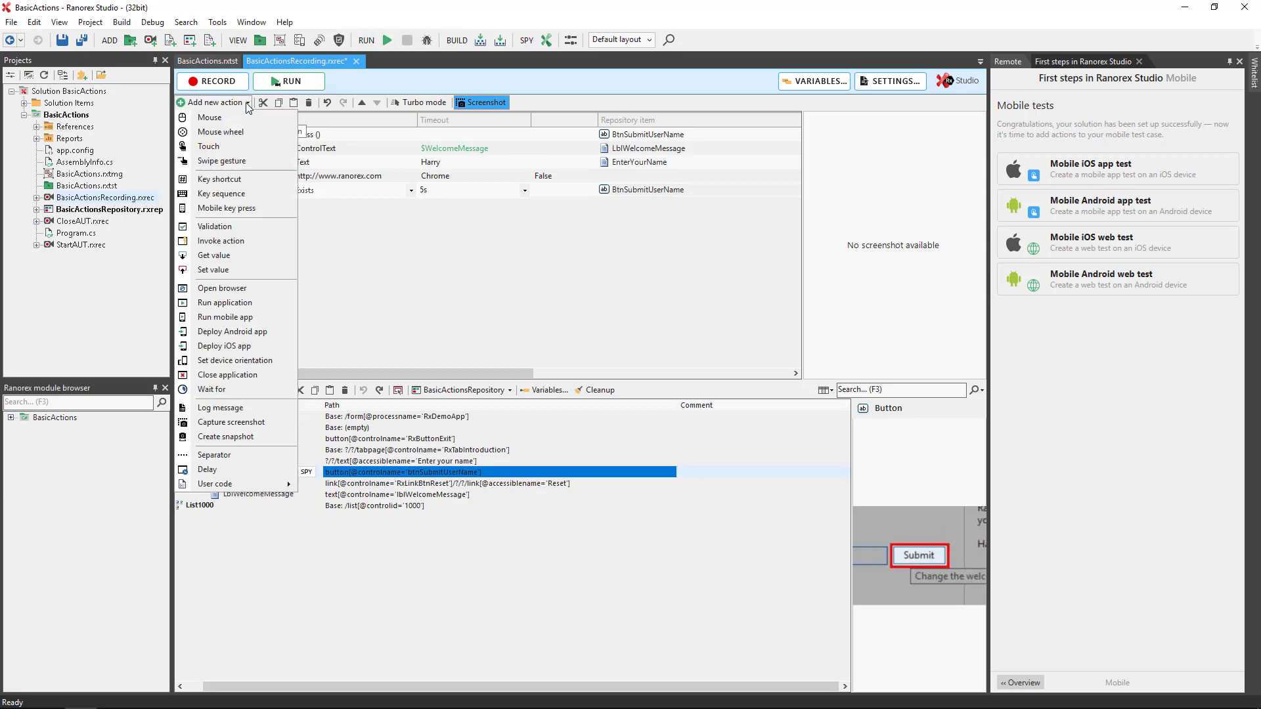
Add a Report action of type Log at Info level, then show the User code options
click(219, 407)
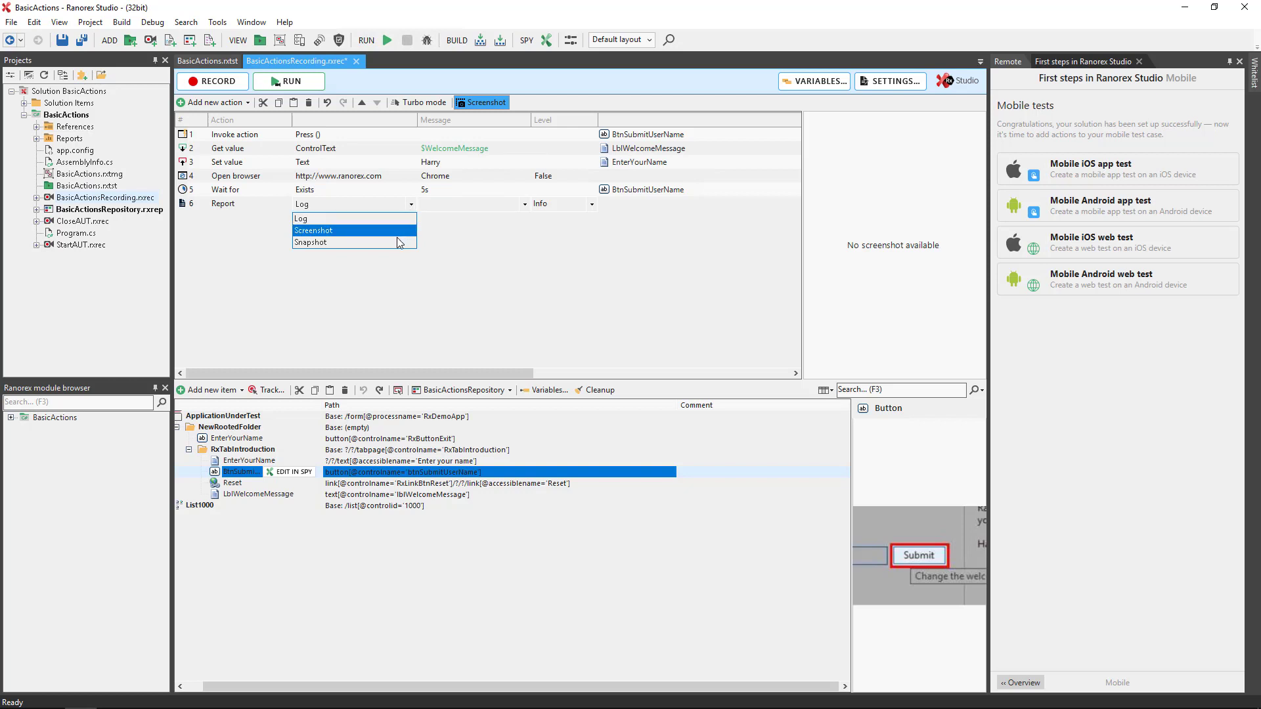
mouse_move(322, 242)
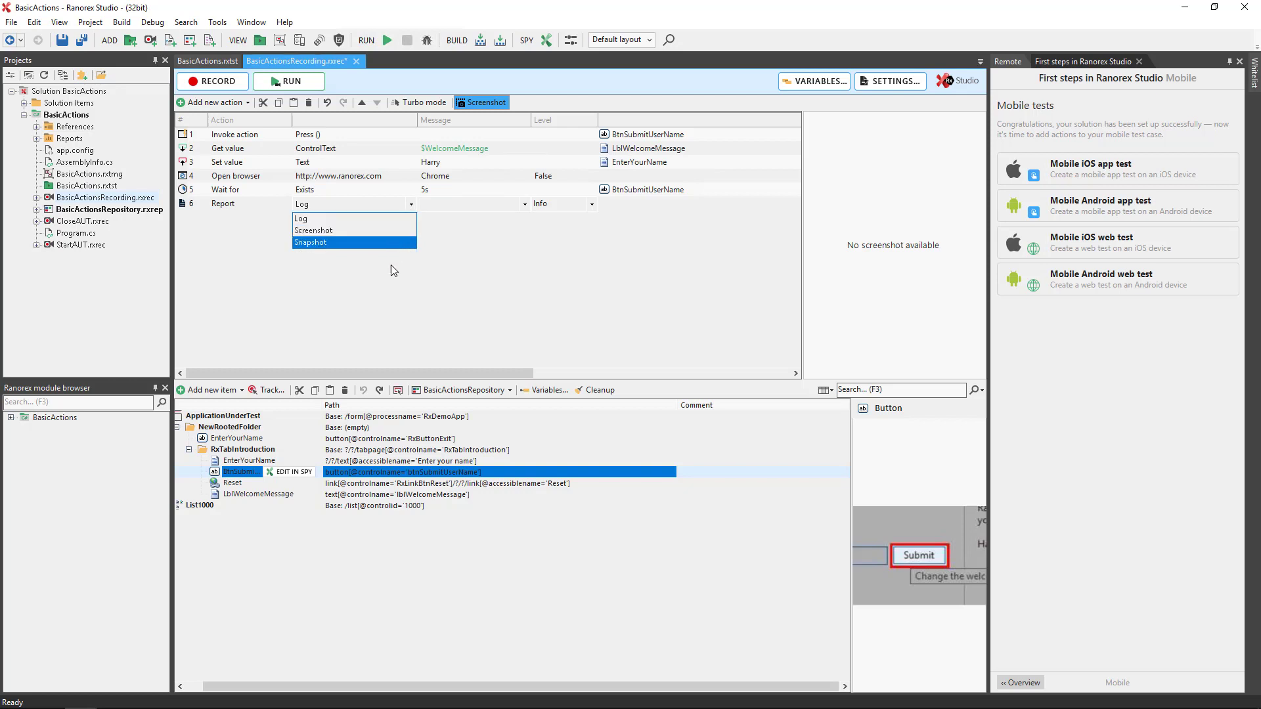
click(301, 204)
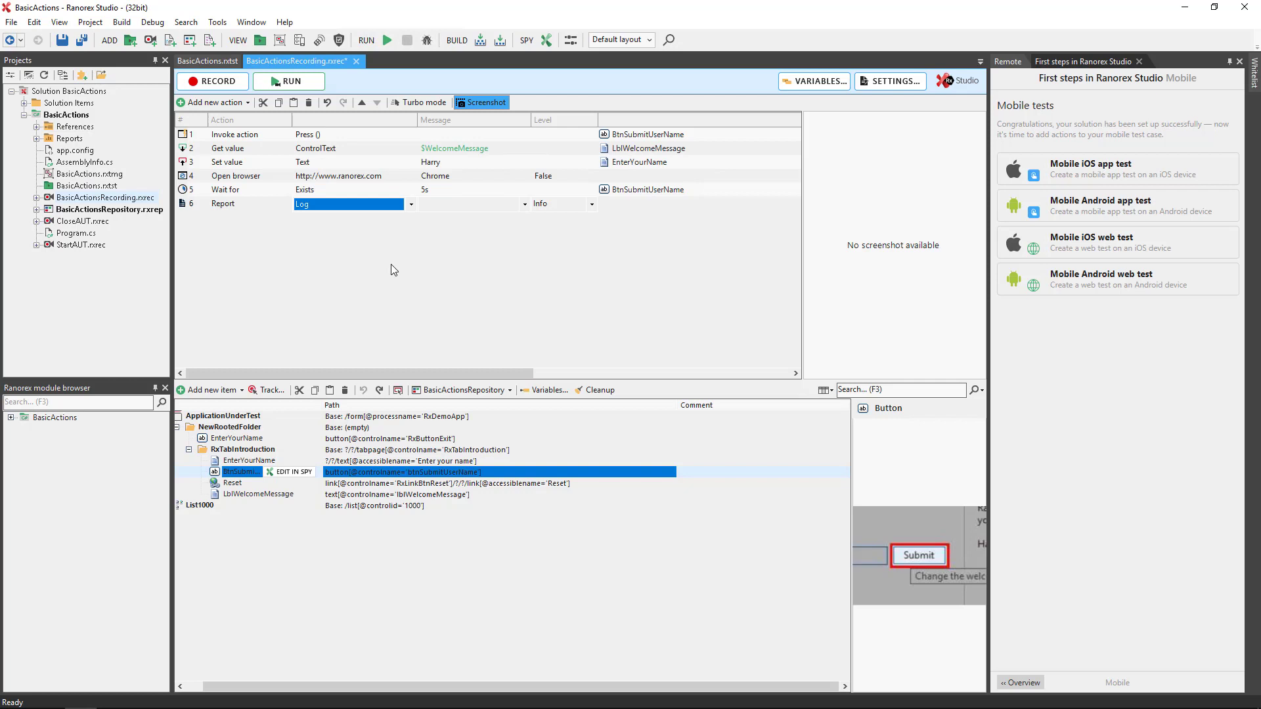
click(211, 102)
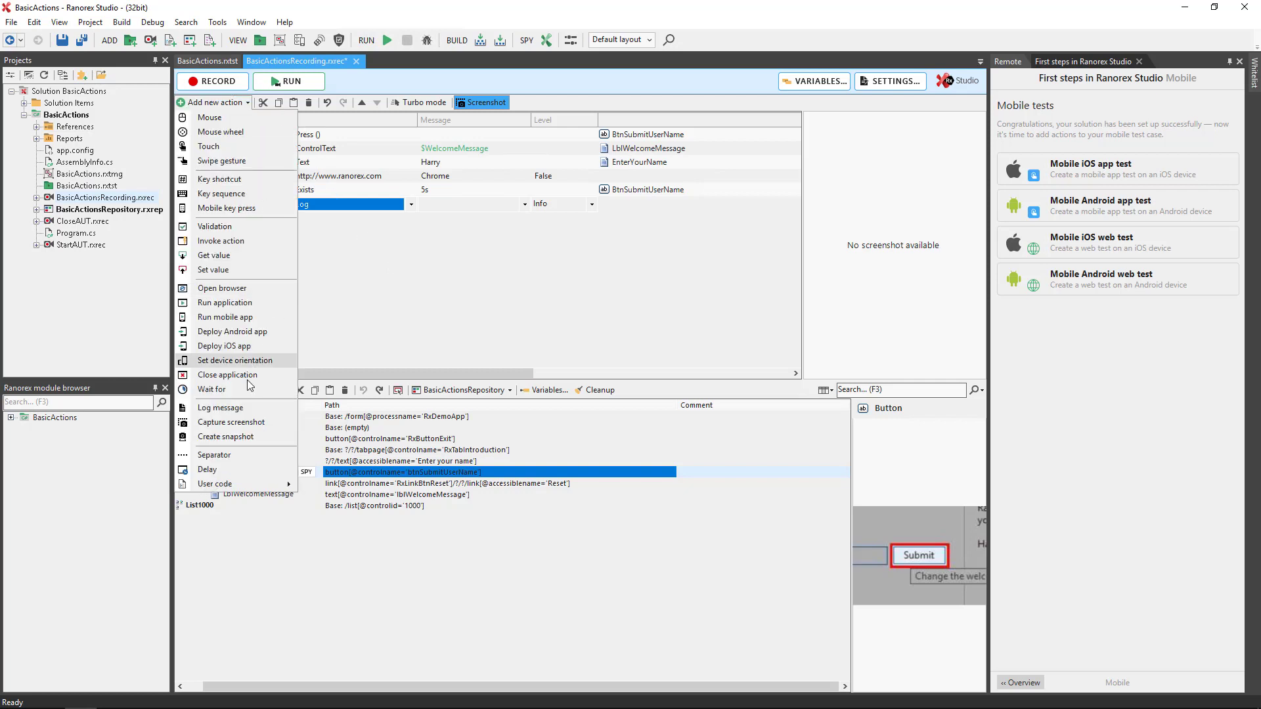
click(215, 484)
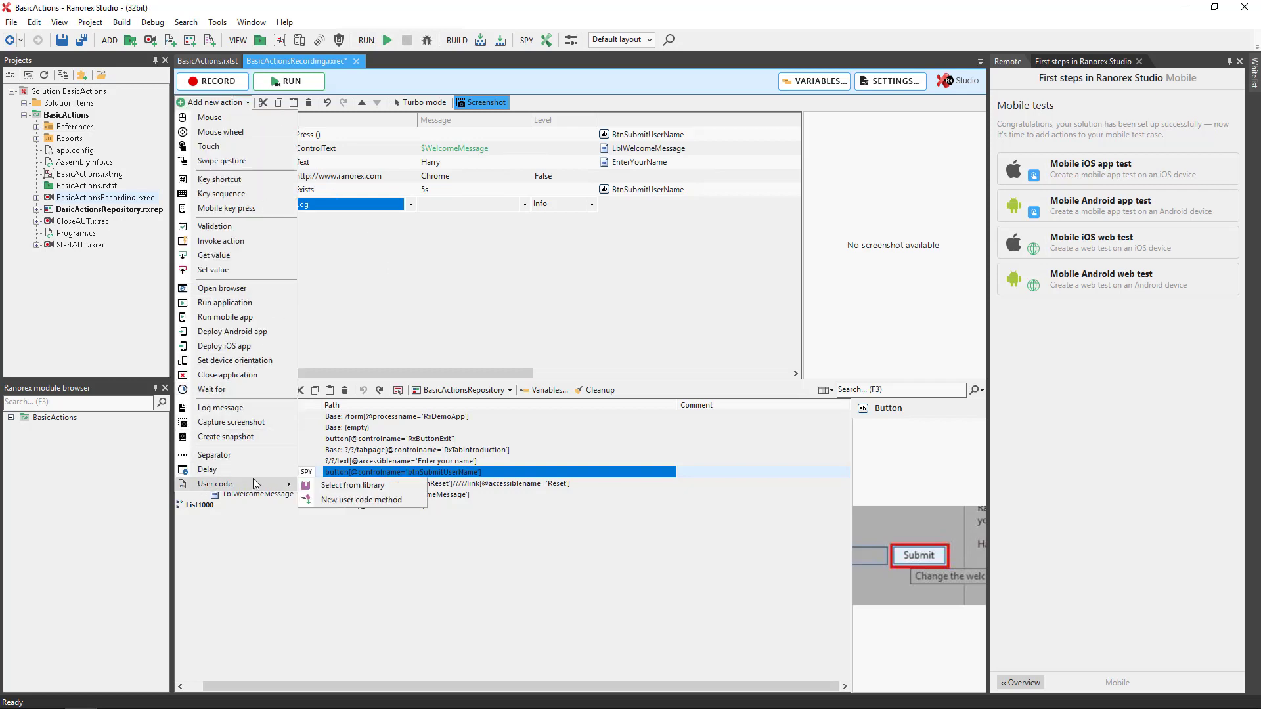